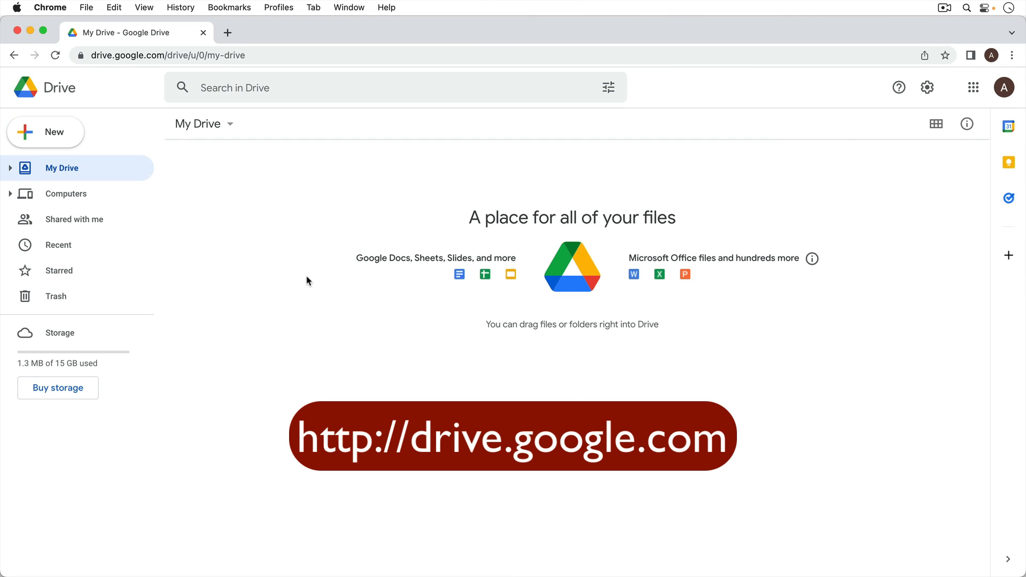
{"action": "mouse_move", "coordinate": [131, 136]}
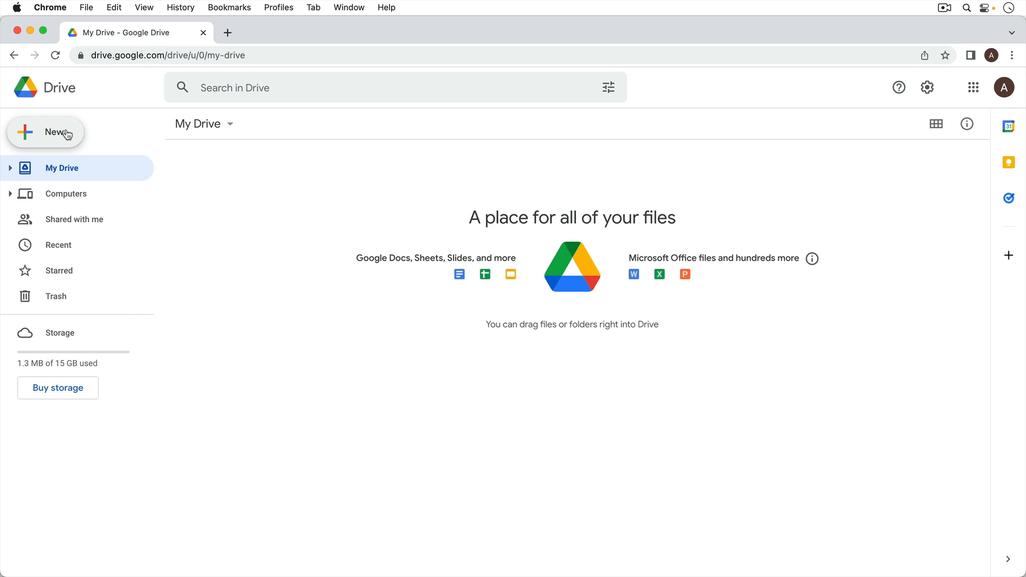
Bring up the New menu in My Drive for creating or uploading items
{"action": "left_click", "coordinate": [46, 132]}
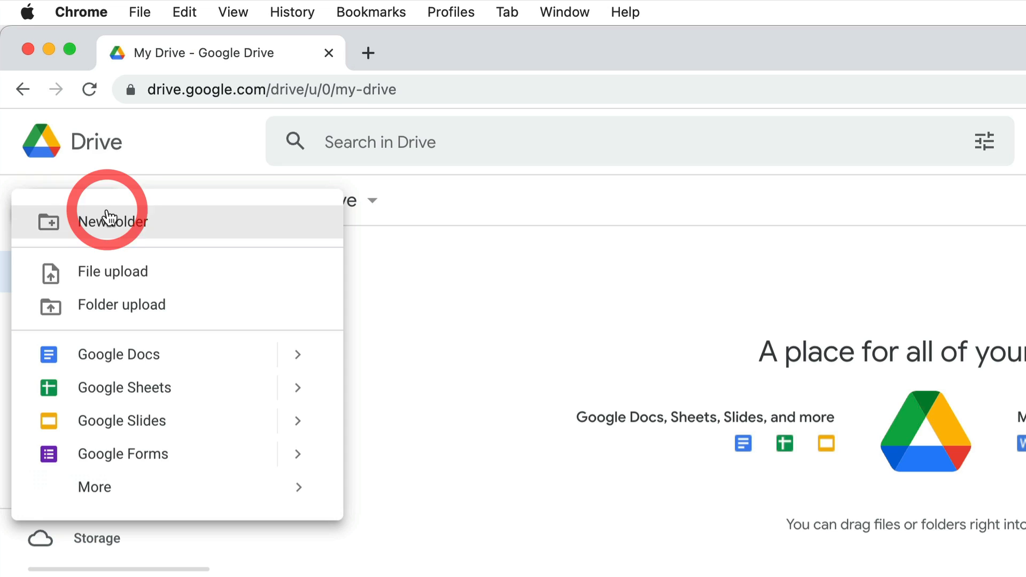
{"action": "mouse_move", "coordinate": [213, 238]}
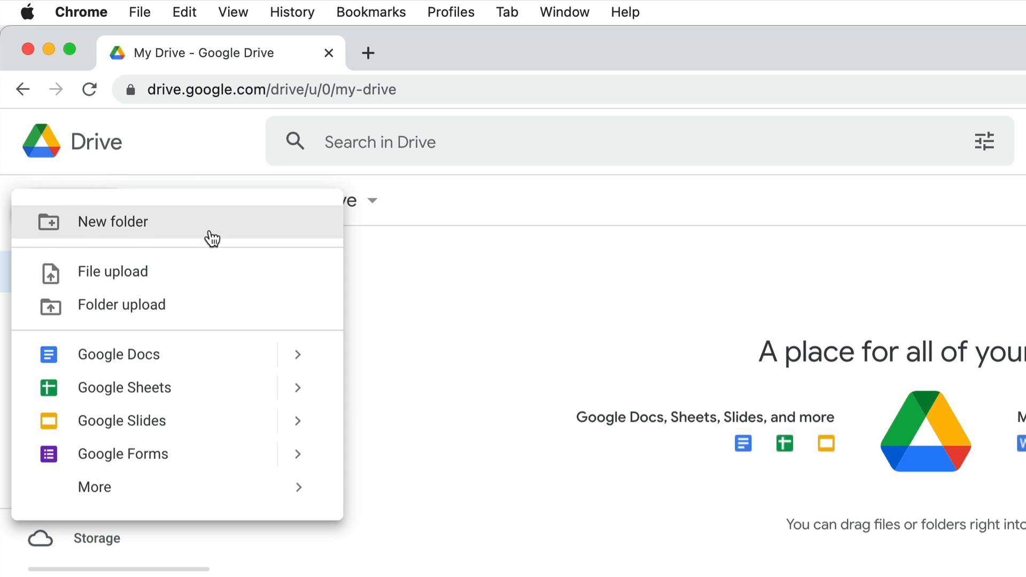
{"action": "mouse_move", "coordinate": [227, 320]}
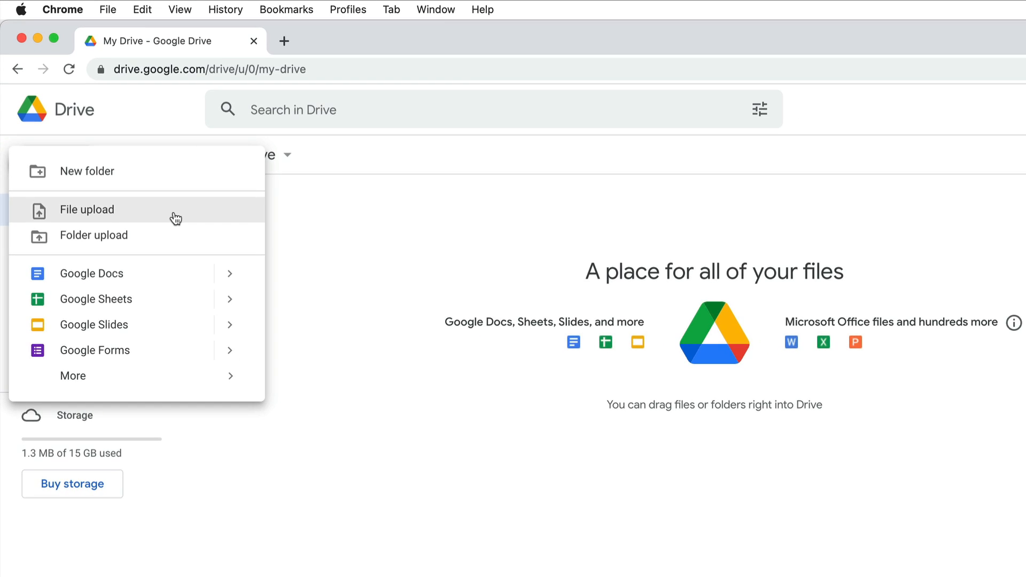
Upload OldMediaKit.pdf from the desktop's Stuff to upload folder into My Drive
{"action": "left_click", "coordinate": [86, 210]}
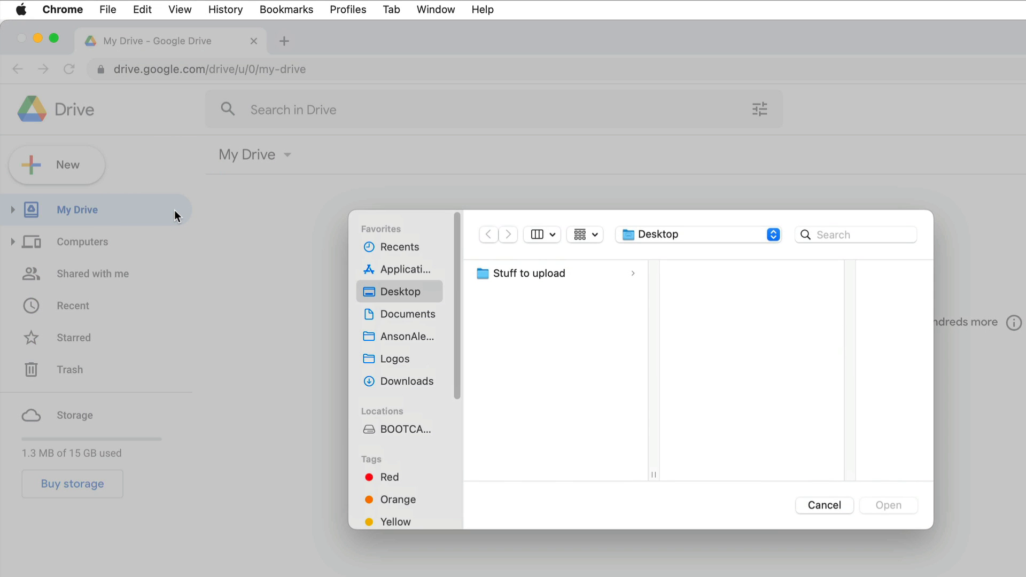
{"action": "mouse_move", "coordinate": [521, 283]}
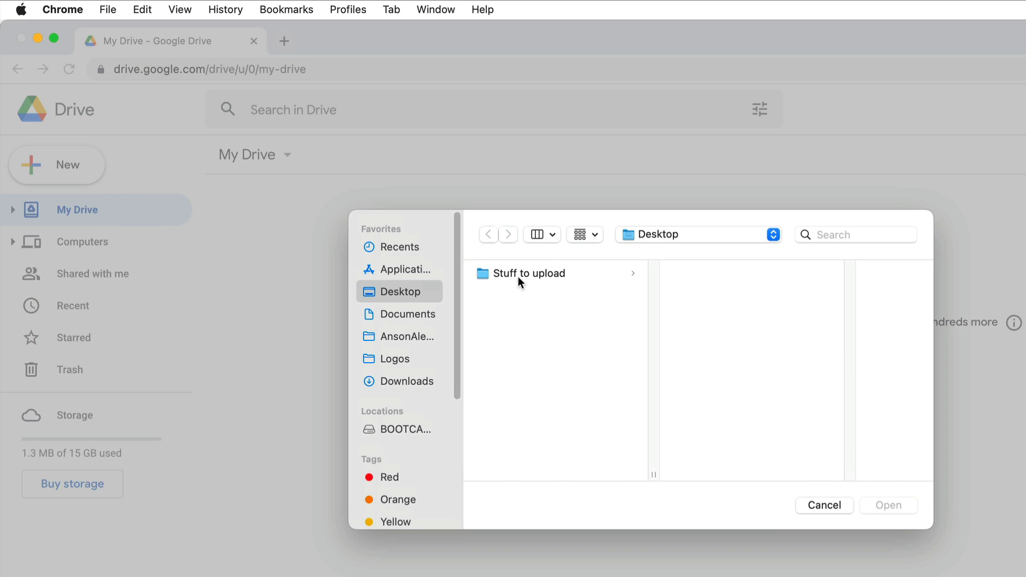
{"action": "left_click", "coordinate": [529, 273]}
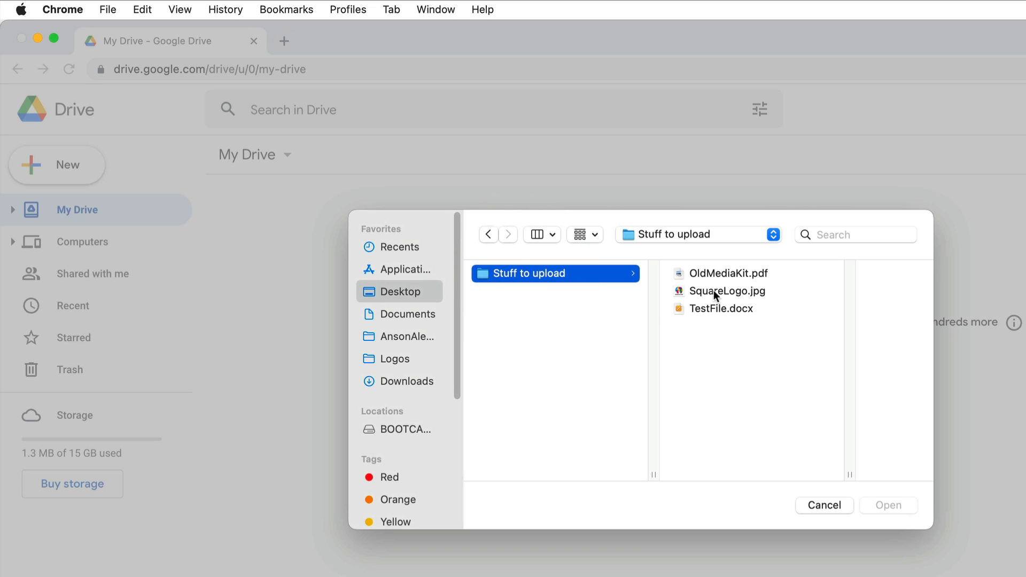
{"action": "mouse_move", "coordinate": [725, 319]}
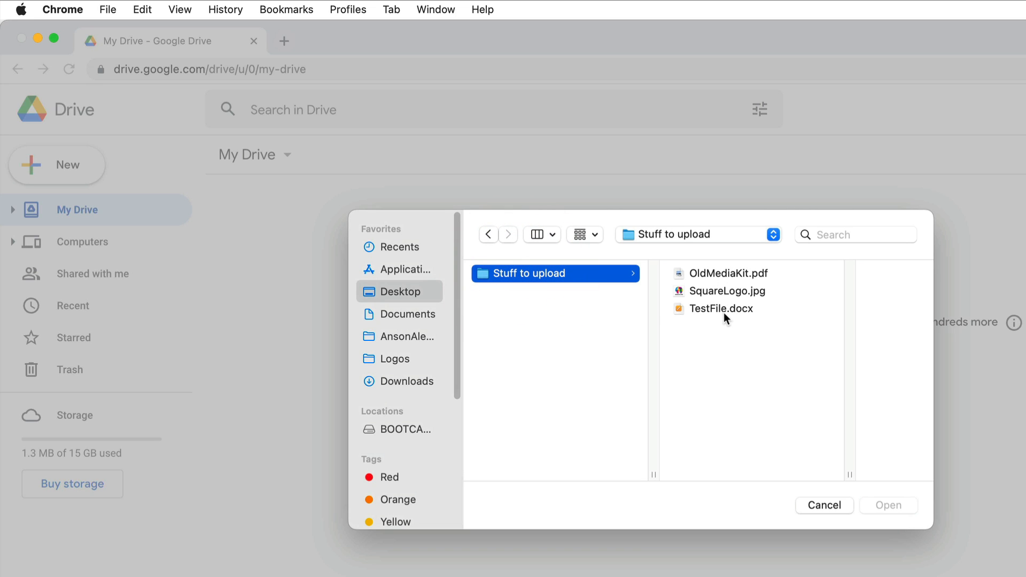
{"action": "mouse_move", "coordinate": [731, 358]}
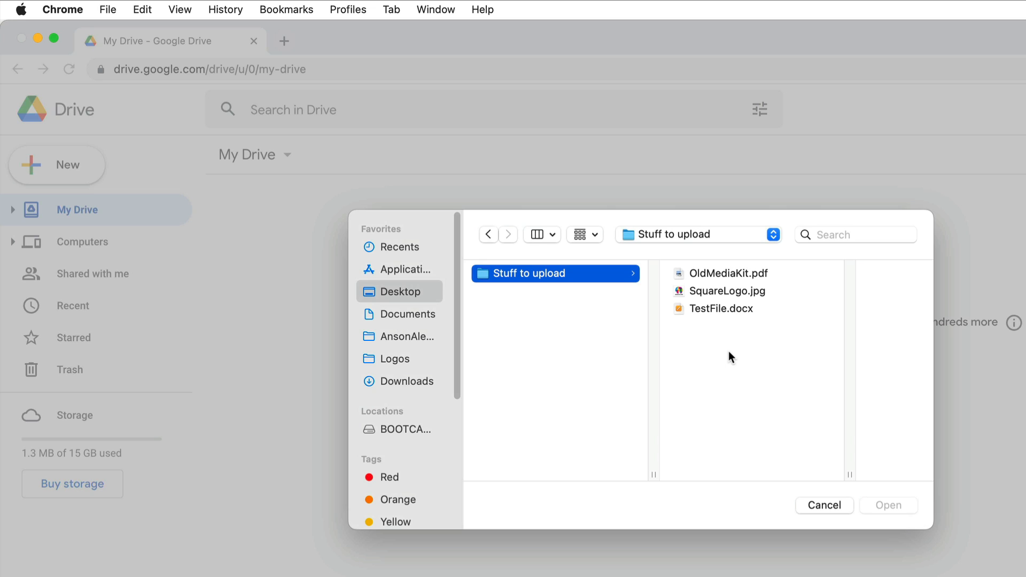
{"action": "mouse_move", "coordinate": [748, 327]}
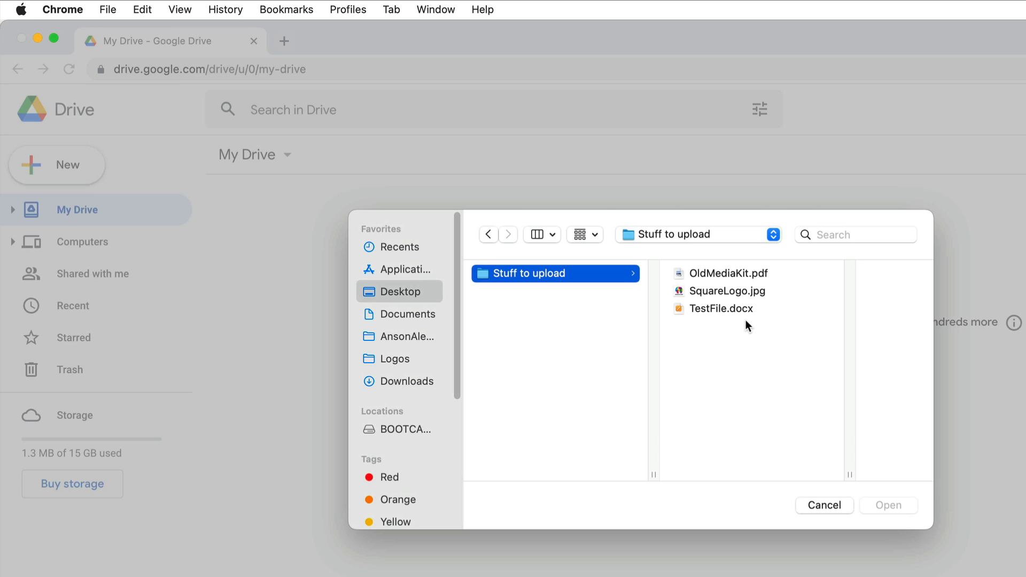
{"action": "mouse_move", "coordinate": [745, 306]}
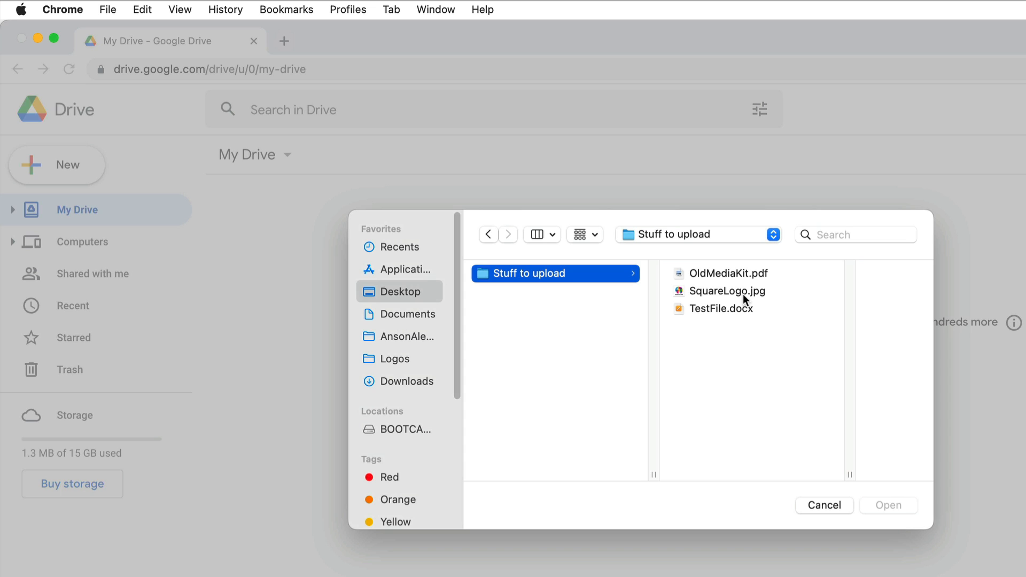
{"action": "left_click", "coordinate": [727, 273]}
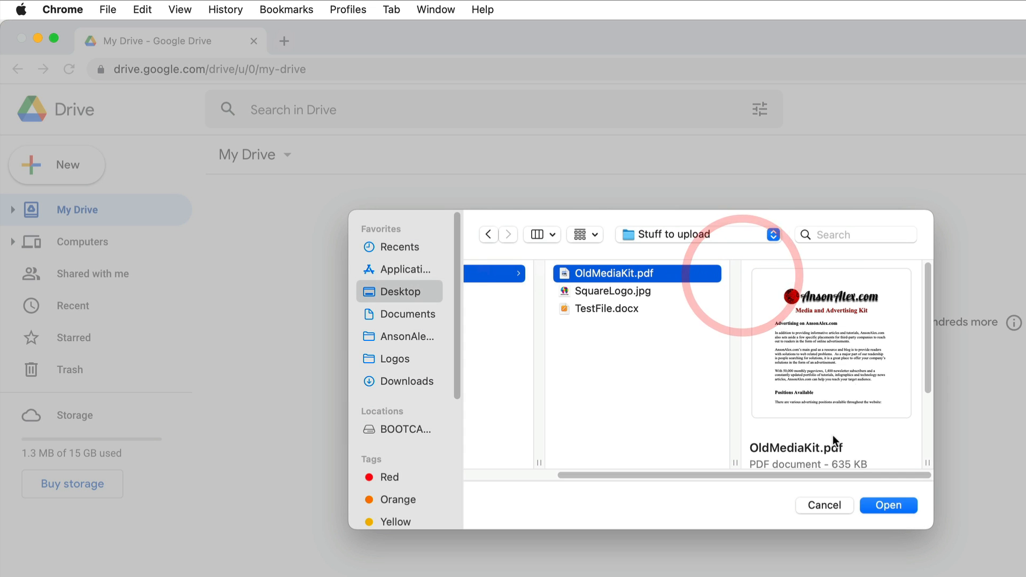
{"action": "left_click", "coordinate": [889, 505]}
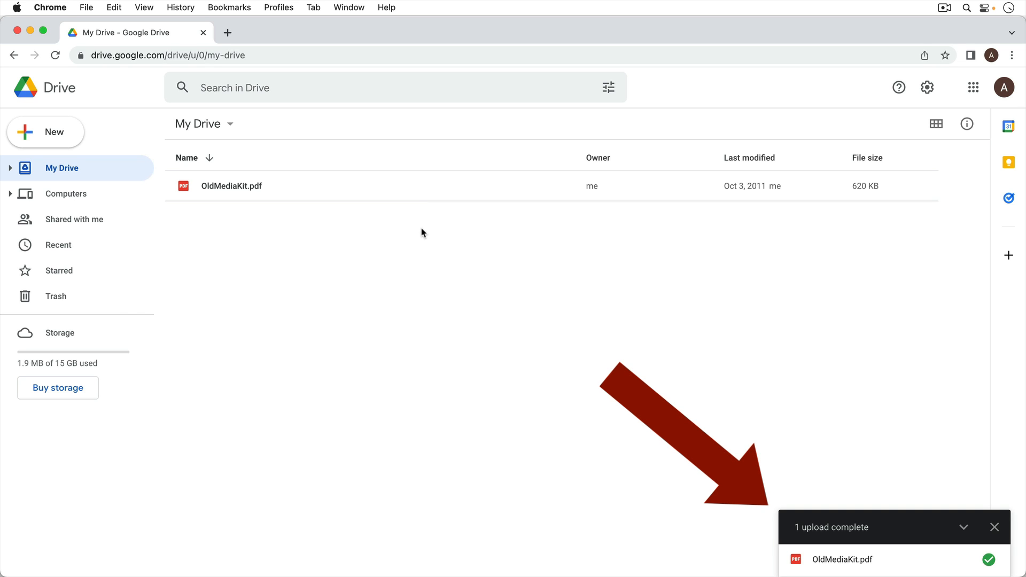
{"action": "mouse_move", "coordinate": [66, 179]}
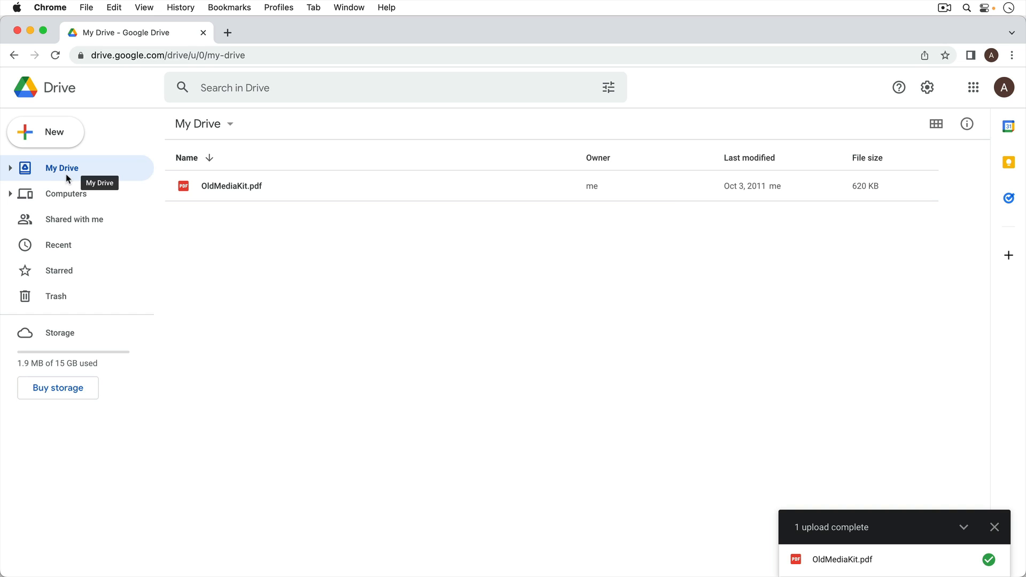
{"action": "left_click", "coordinate": [231, 186]}
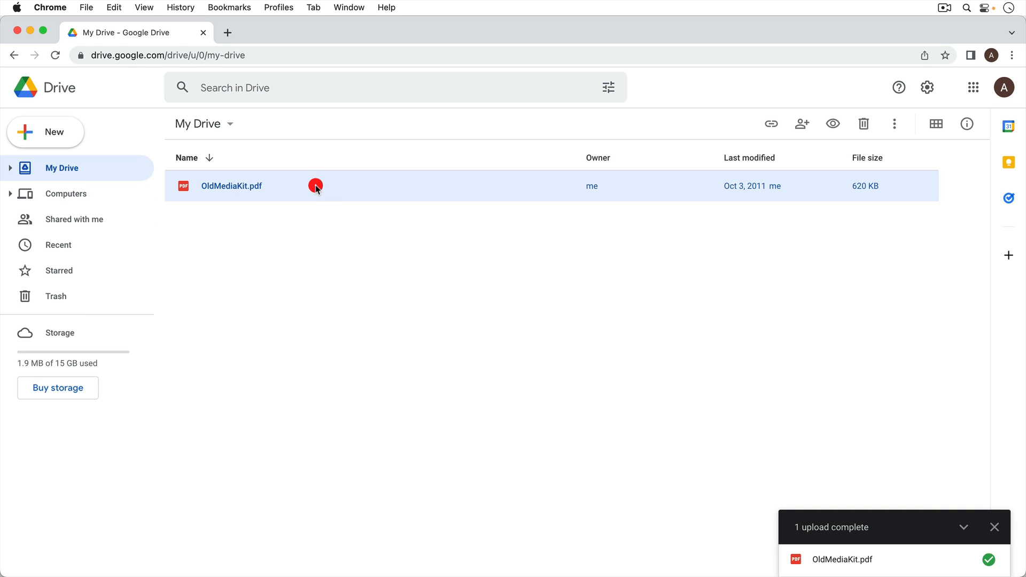
{"action": "double_click", "coordinate": [231, 186]}
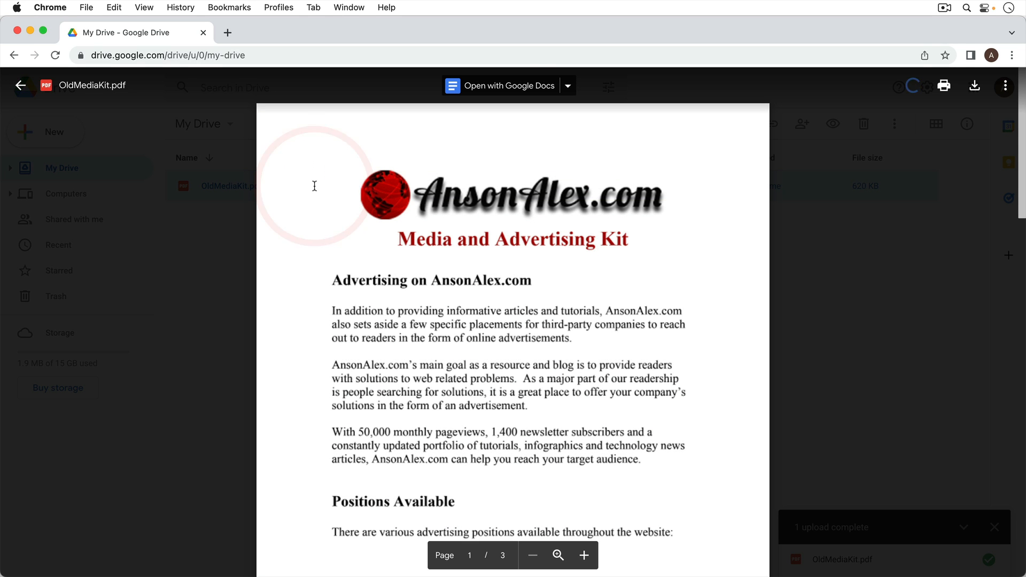
{"action": "left_click", "coordinate": [21, 86]}
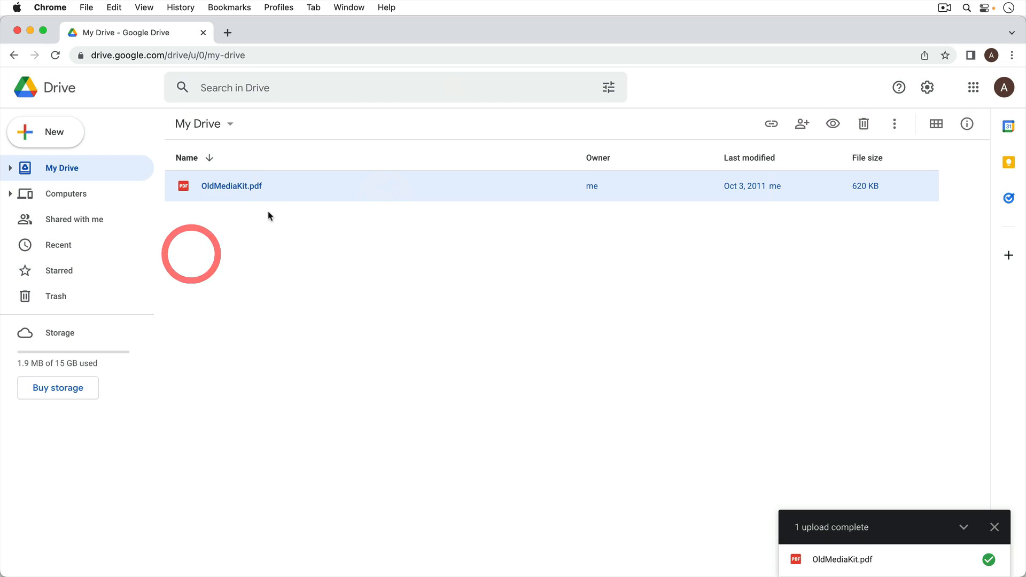
{"action": "right_click", "coordinate": [231, 186]}
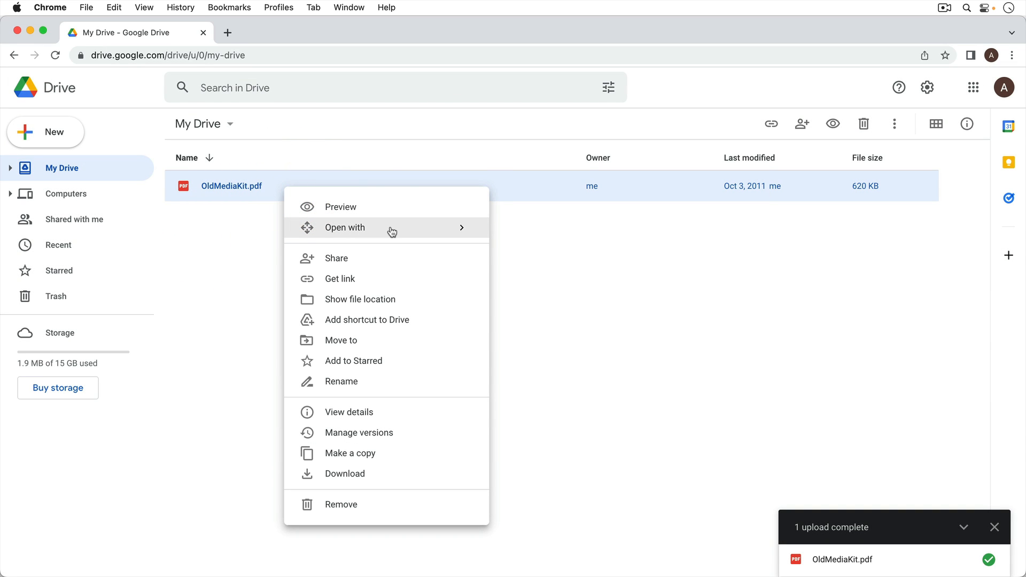
{"action": "mouse_move", "coordinate": [423, 257]}
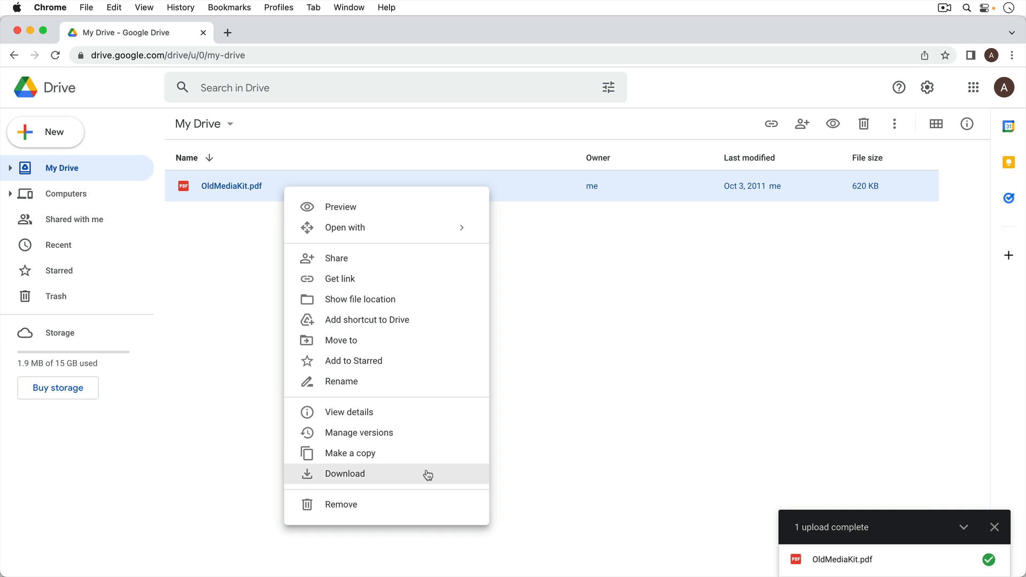
{"action": "mouse_move", "coordinate": [424, 464]}
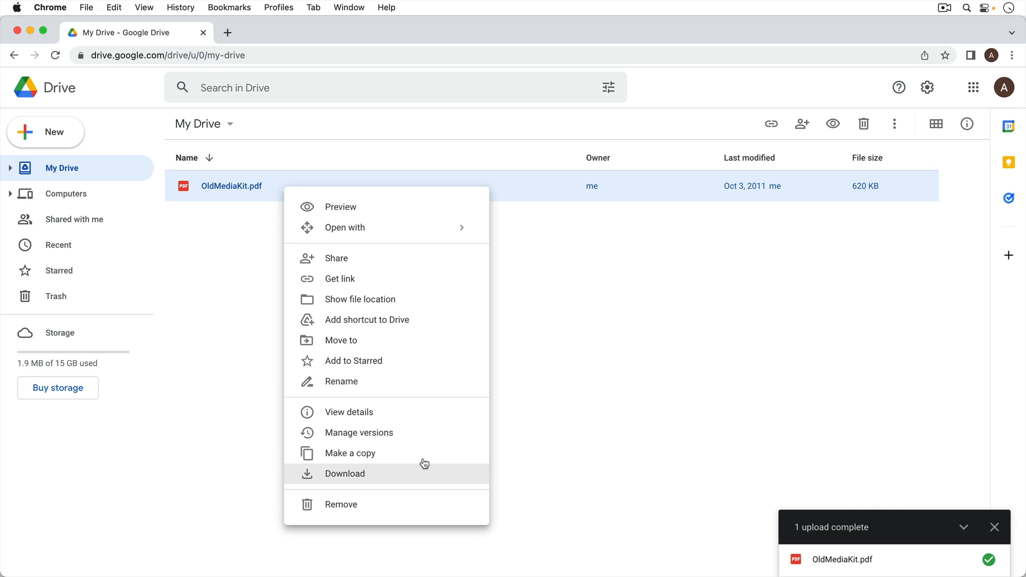
{"action": "mouse_move", "coordinate": [604, 362]}
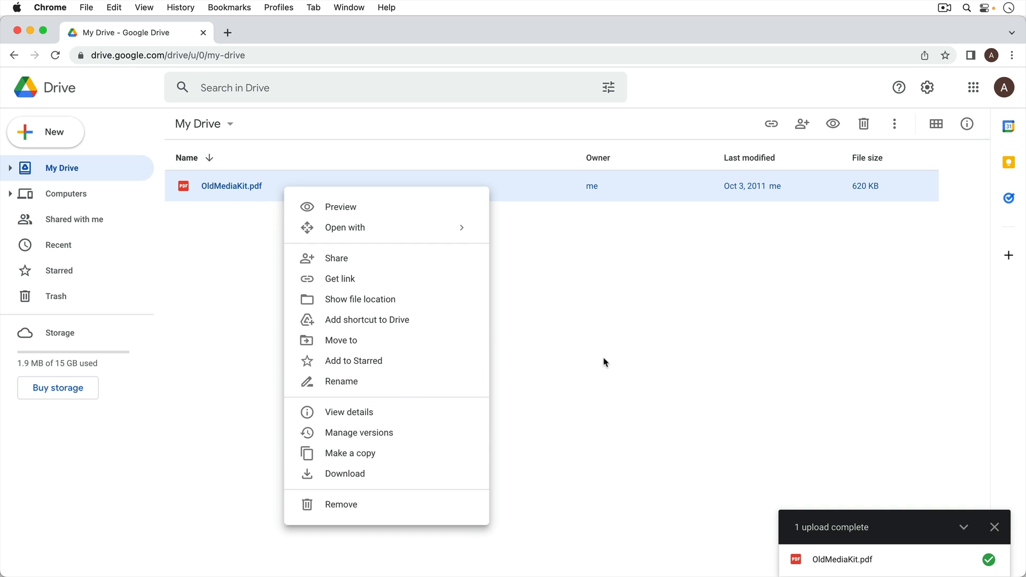
{"action": "left_click", "coordinate": [259, 261]}
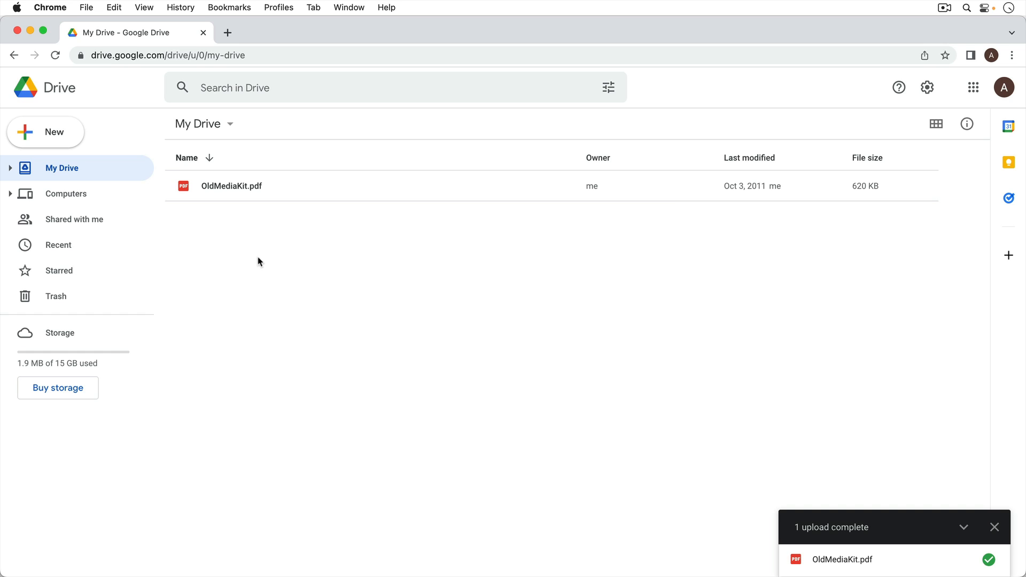
{"action": "mouse_move", "coordinate": [242, 256]}
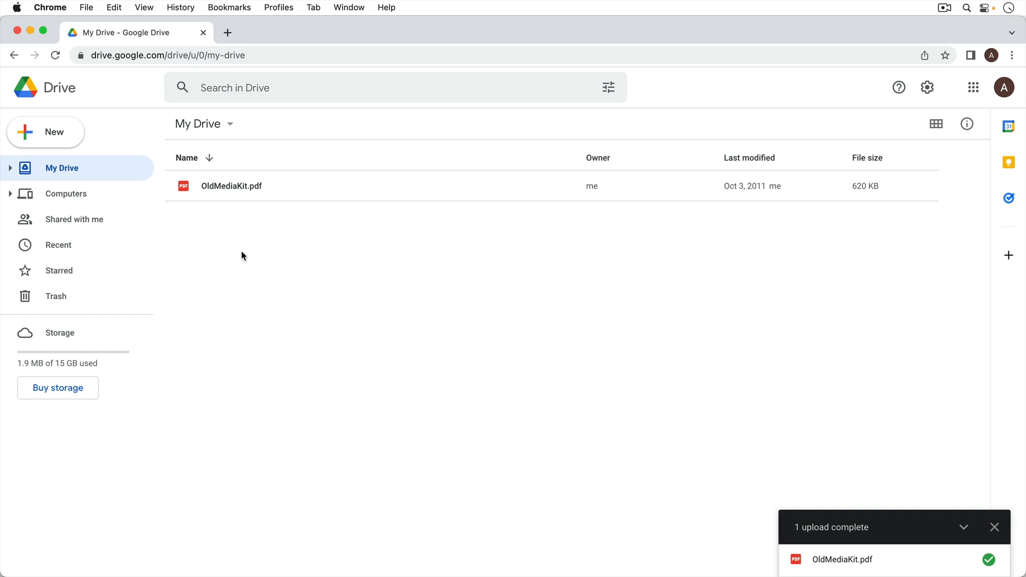
{"action": "mouse_move", "coordinate": [928, 509]}
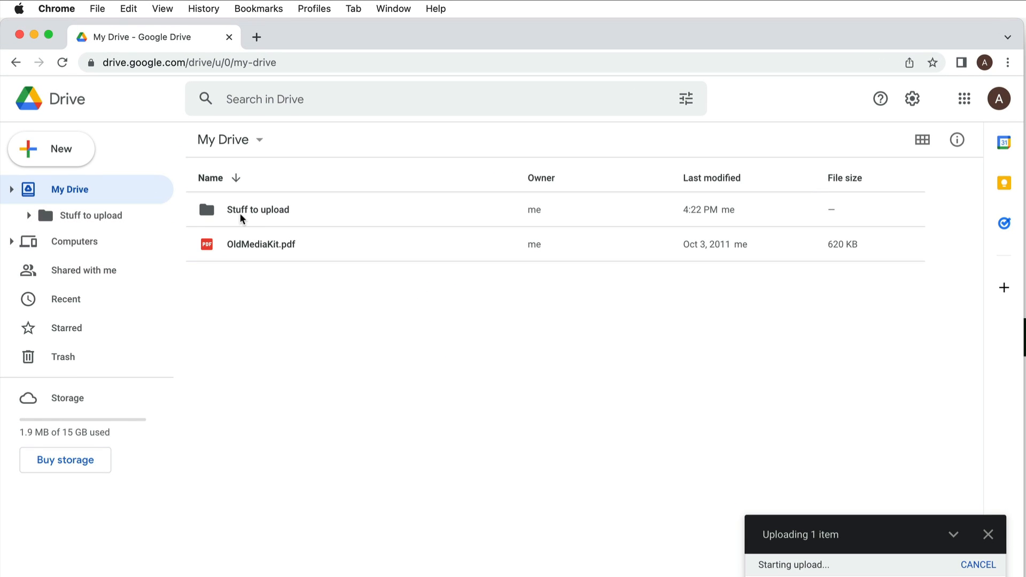
{"action": "mouse_move", "coordinate": [258, 210]}
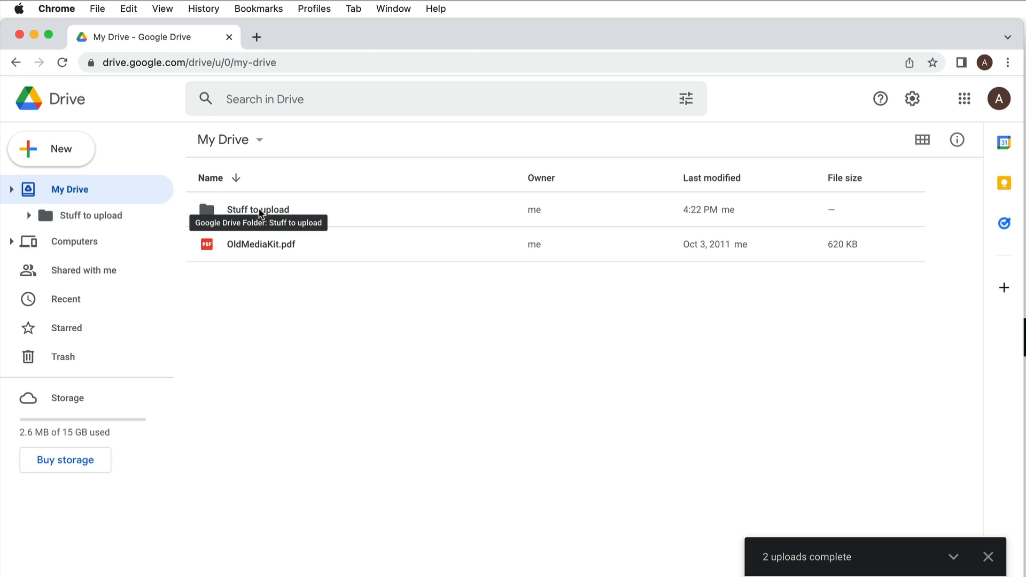
Enter the uploaded Stuff to upload folder and review the .DS_Store file's actions, leaving three files
{"action": "double_click", "coordinate": [258, 209]}
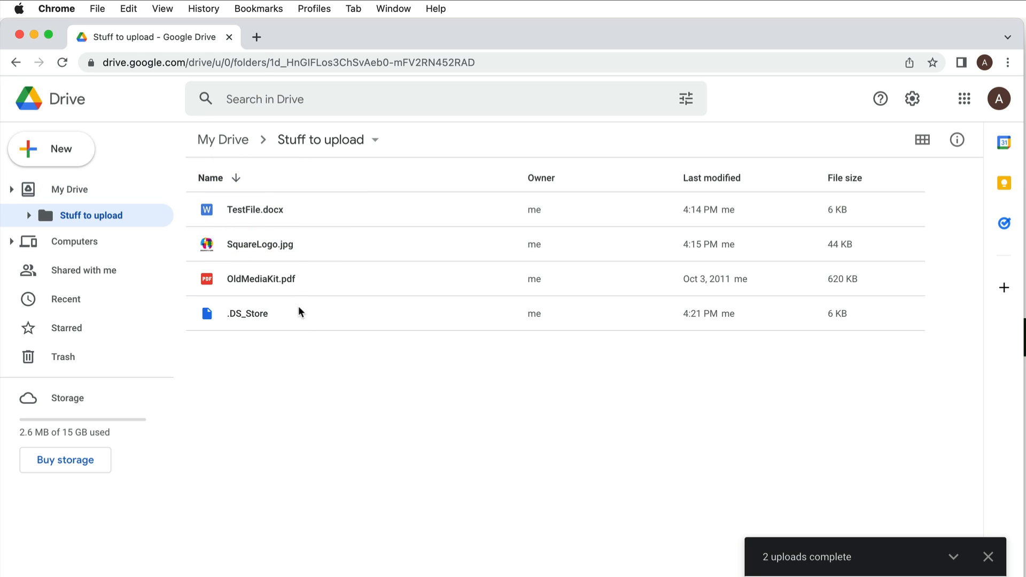
{"action": "mouse_move", "coordinate": [298, 355]}
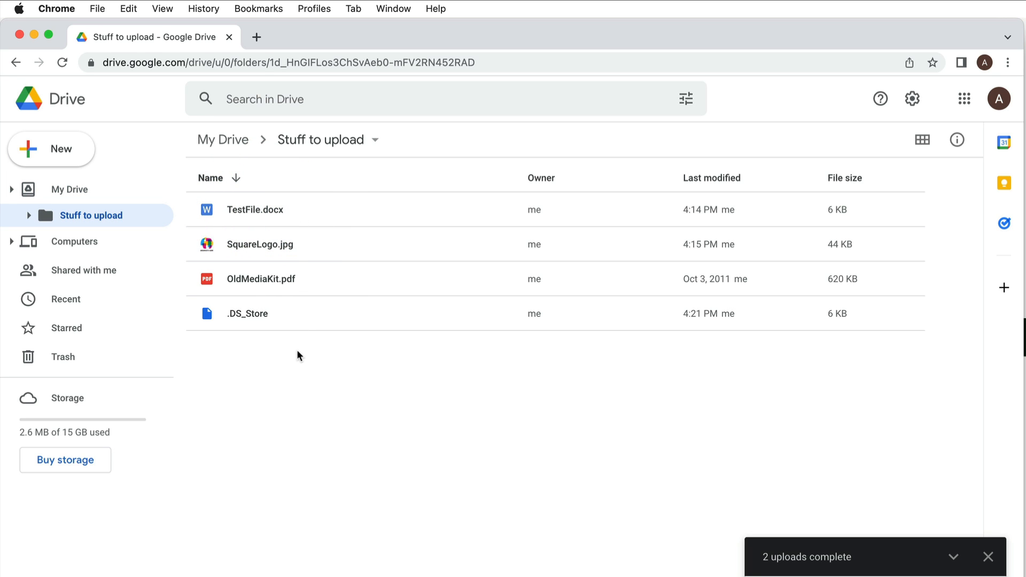
{"action": "mouse_move", "coordinate": [261, 313]}
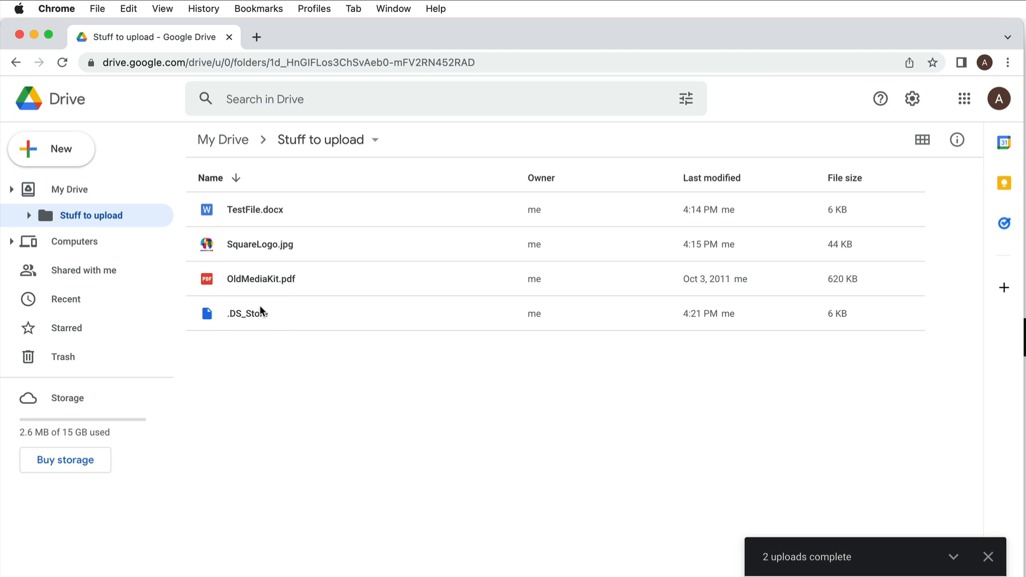
{"action": "right_click", "coordinate": [247, 313]}
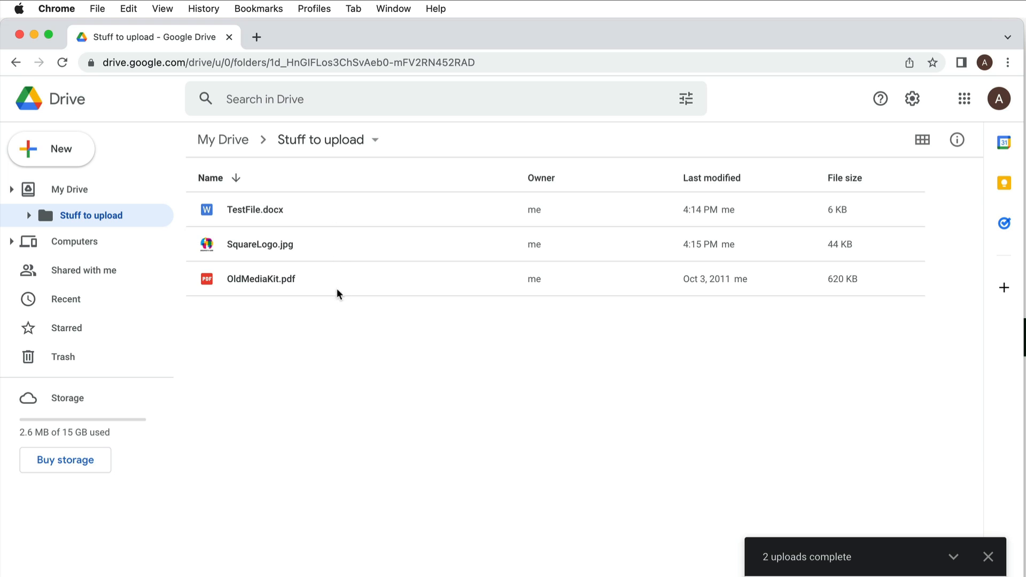
{"action": "left_click", "coordinate": [400, 347]}
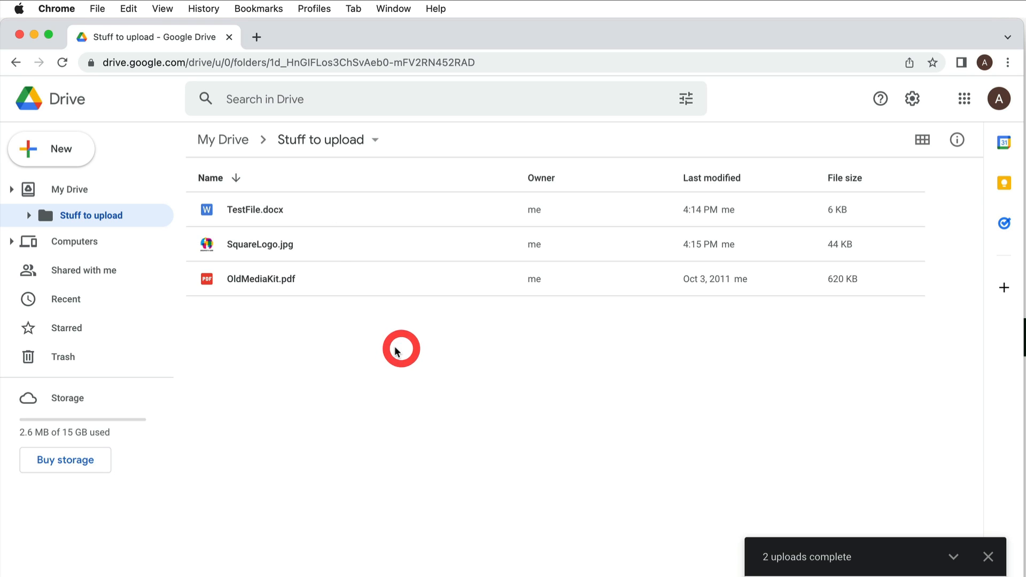
{"action": "mouse_move", "coordinate": [293, 215]}
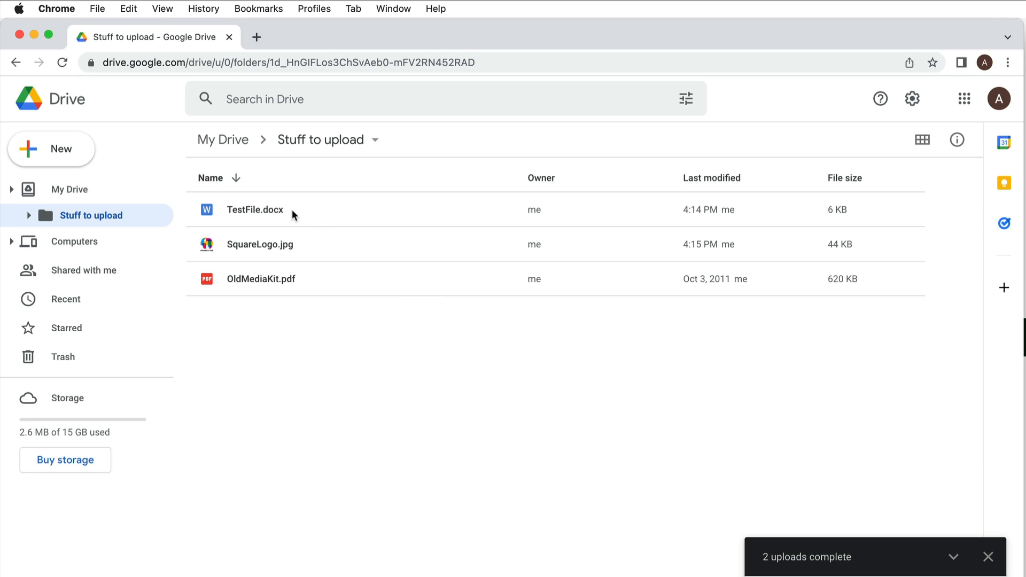
{"action": "mouse_move", "coordinate": [302, 214]}
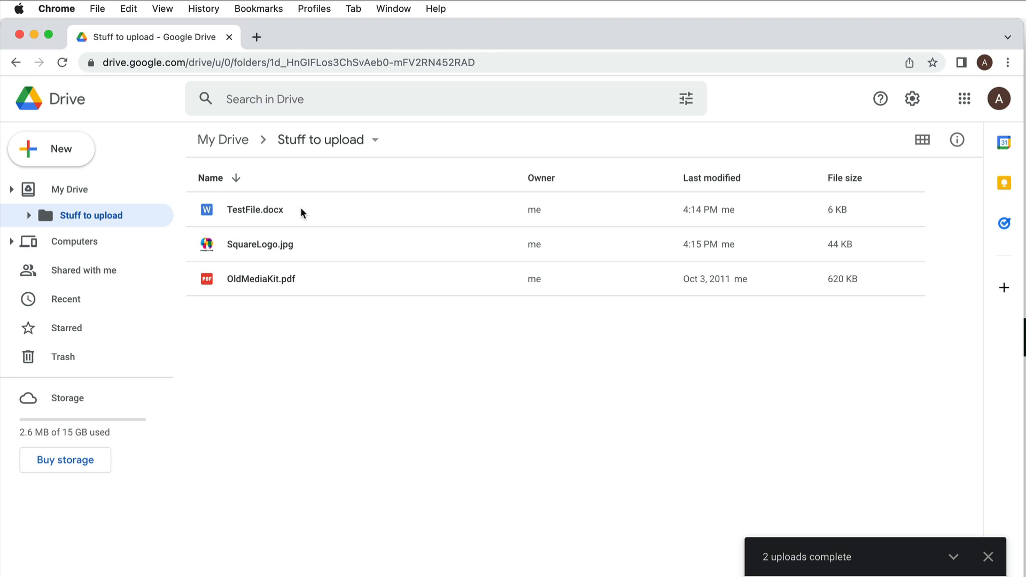
Edit TestFile.docx in Google Docs, adding the sentence "This is a change." after the existing line
{"action": "double_click", "coordinate": [255, 210]}
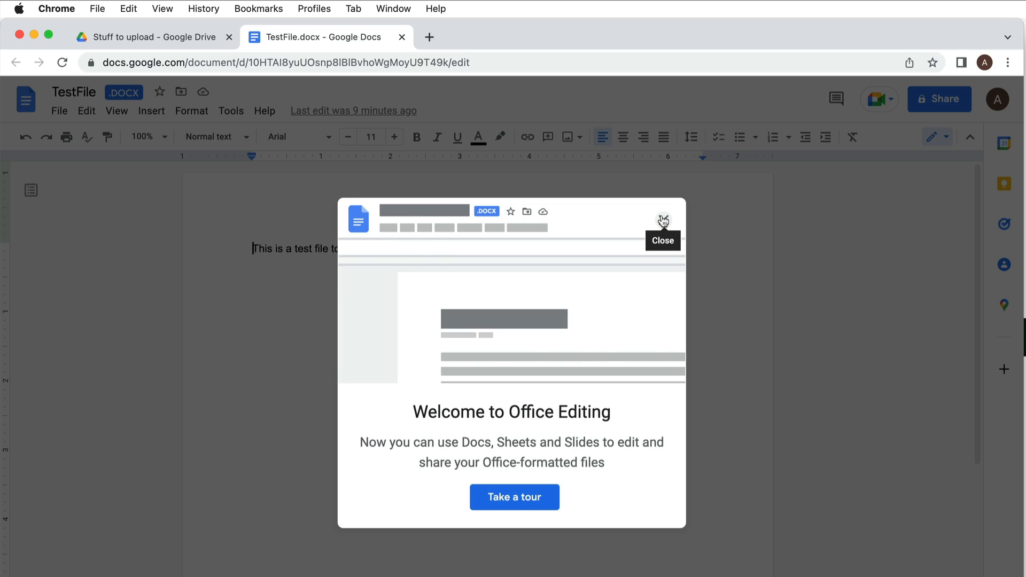
{"action": "left_click", "coordinate": [662, 220]}
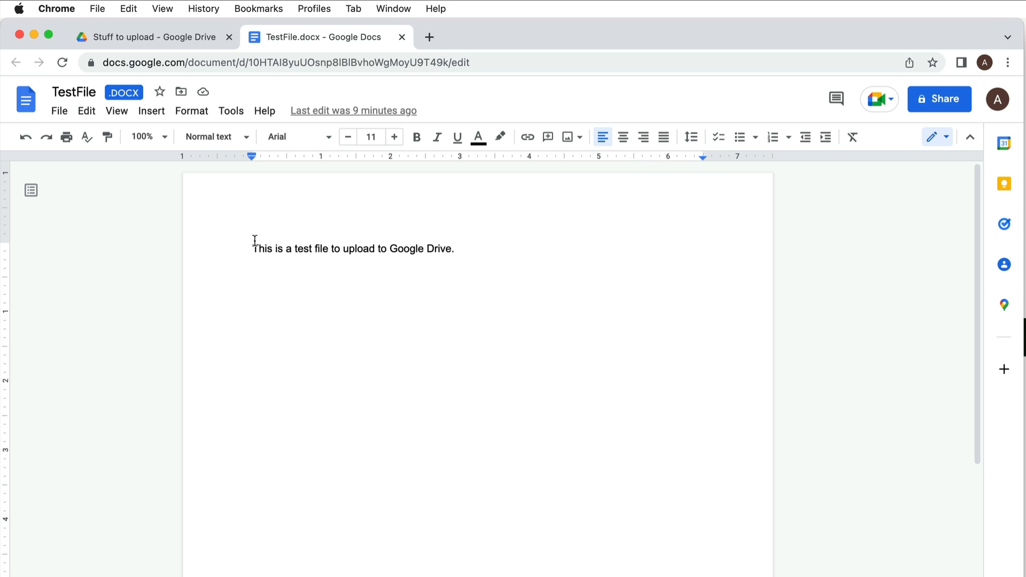
{"action": "mouse_move", "coordinate": [359, 283]}
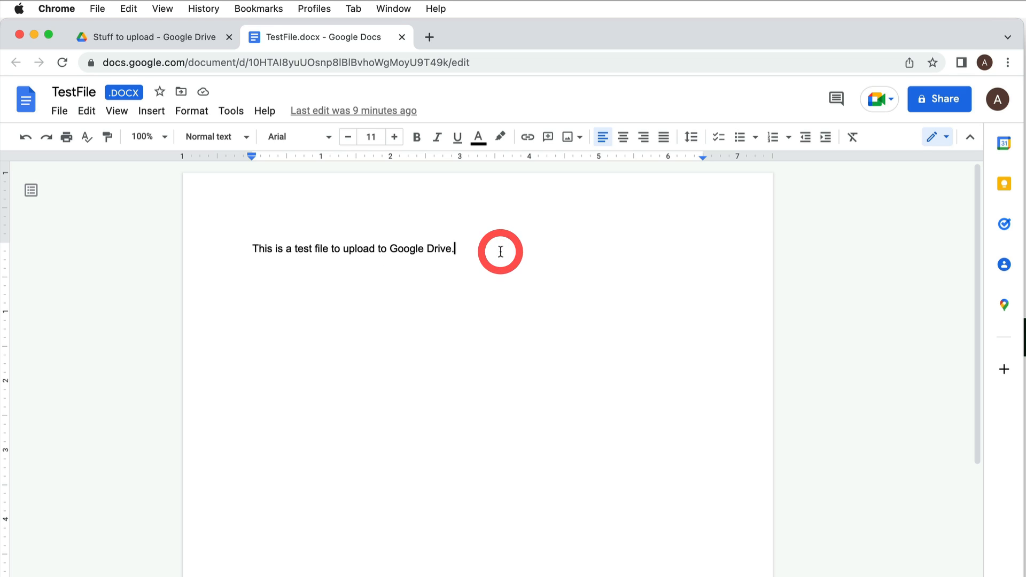
{"action": "type", "text": "This is a chan"}
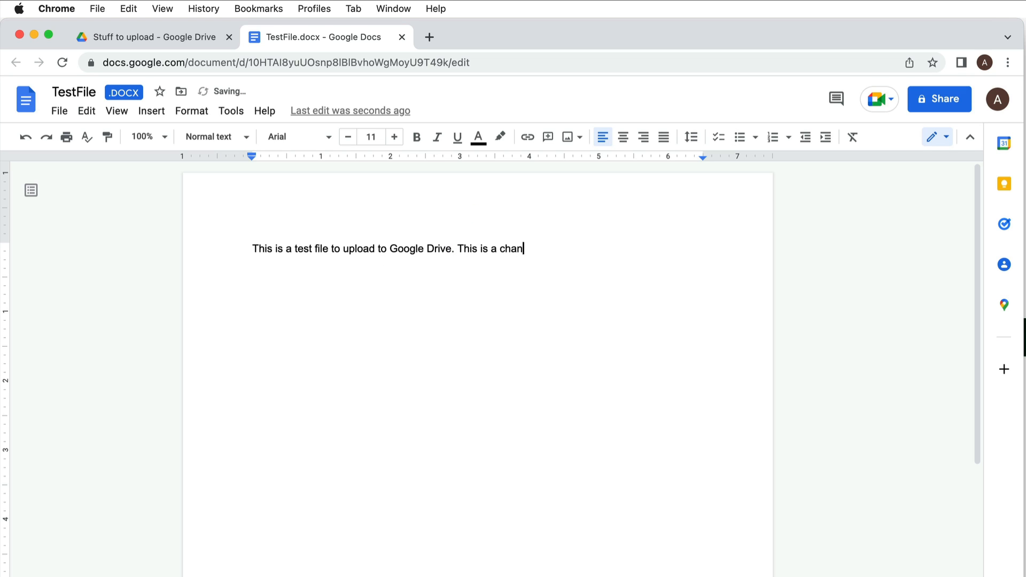
{"action": "type", "text": "ge."}
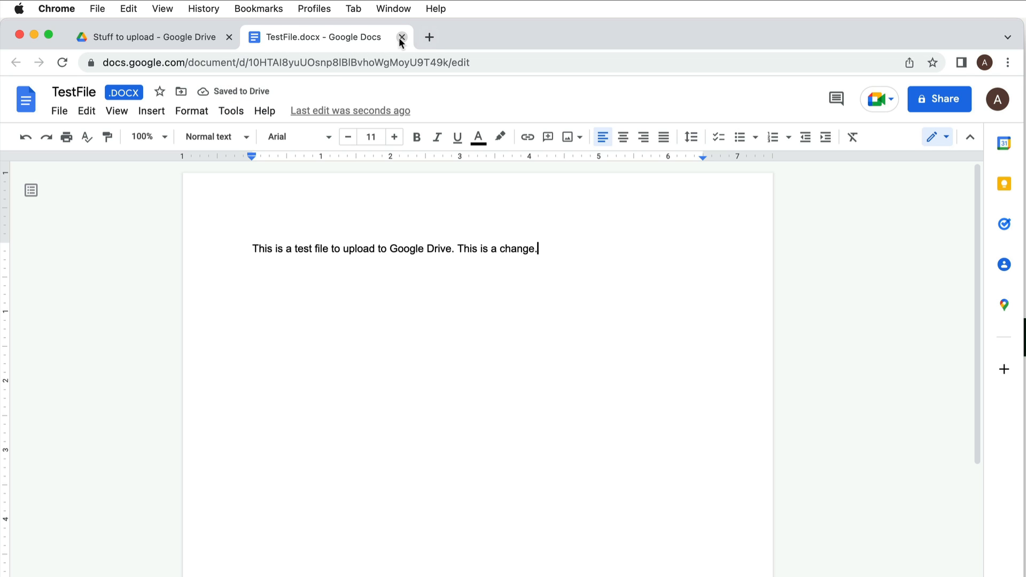
Refresh Drive to show TestFile.docx updated to 4:23 PM at 7 KB, then reopen it
{"action": "left_click", "coordinate": [401, 36]}
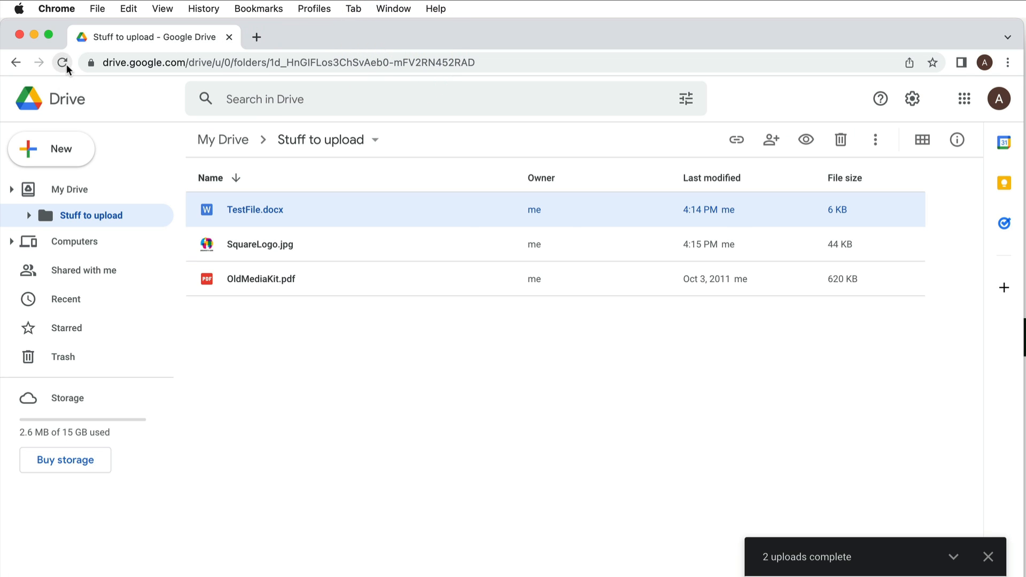
{"action": "left_click", "coordinate": [62, 62]}
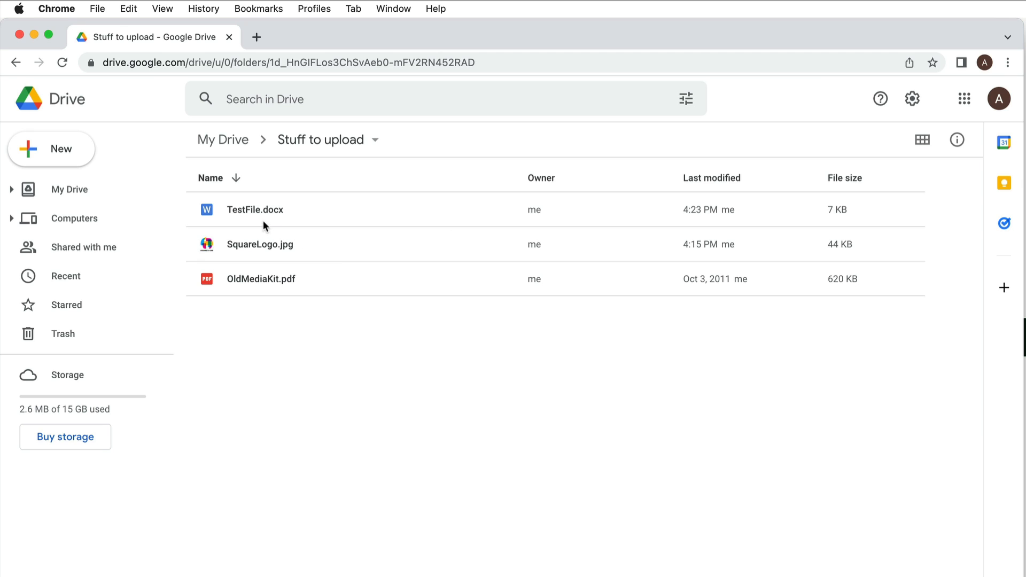
{"action": "mouse_move", "coordinate": [285, 218]}
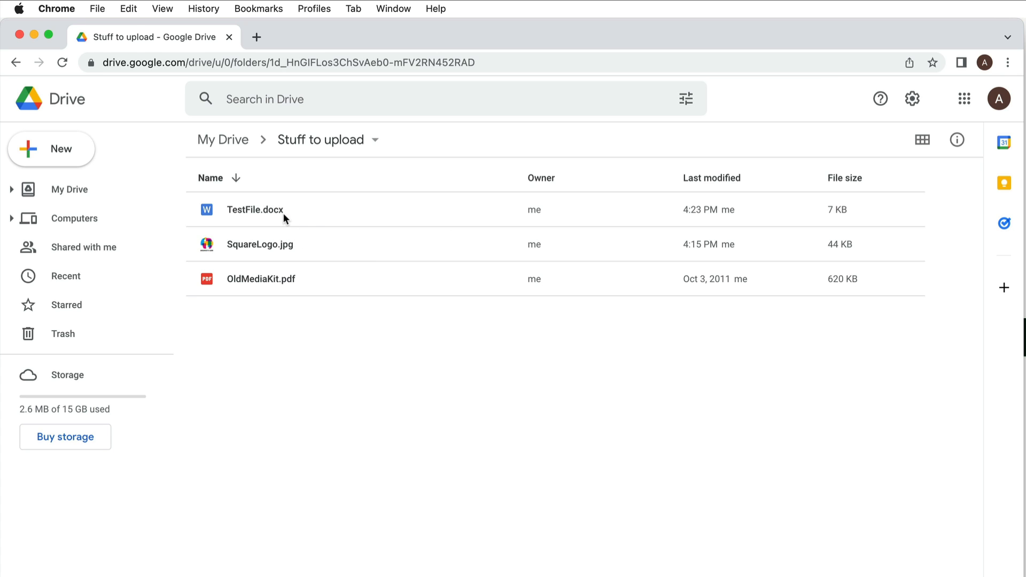
{"action": "double_click", "coordinate": [255, 210]}
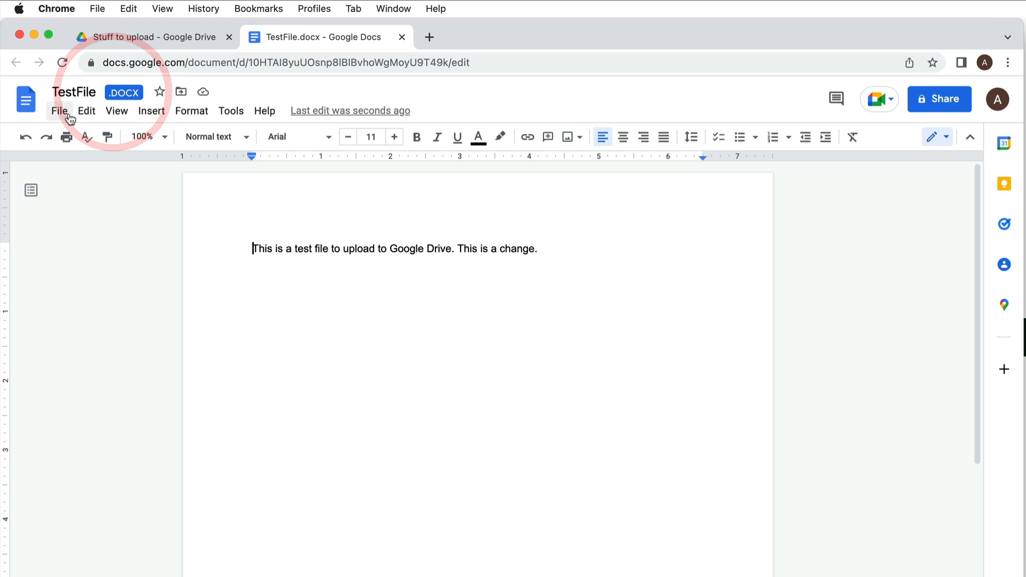
Save TestFile as a separate Google Docs copy and return to the Stuff to upload folder
{"action": "left_click", "coordinate": [59, 110]}
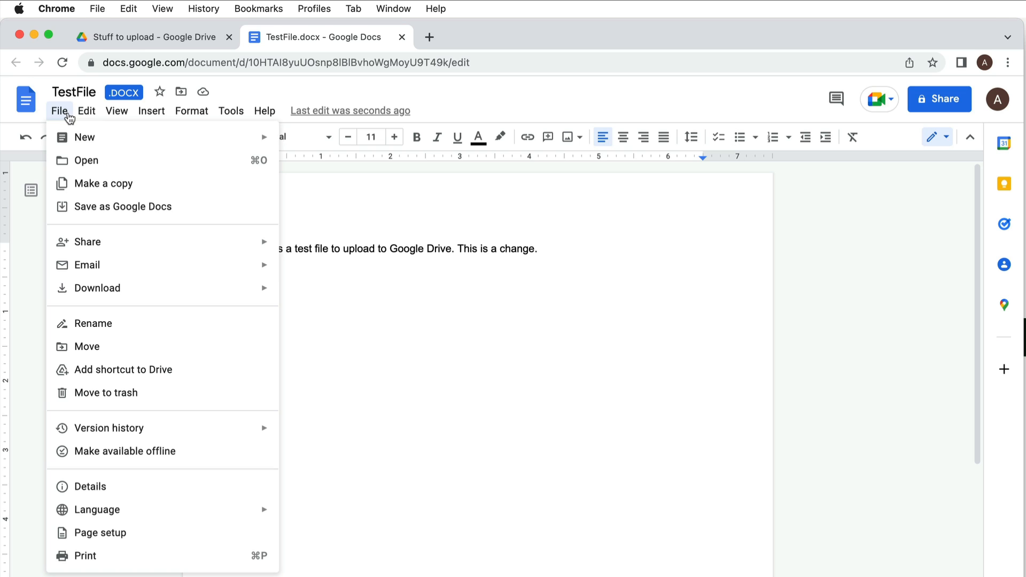
{"action": "mouse_move", "coordinate": [201, 216]}
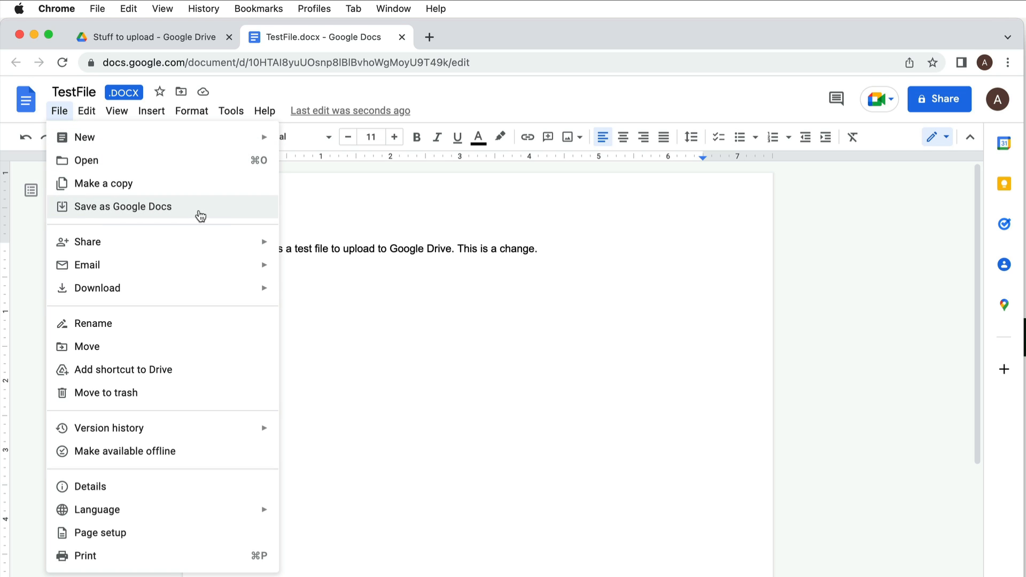
{"action": "left_click", "coordinate": [122, 206]}
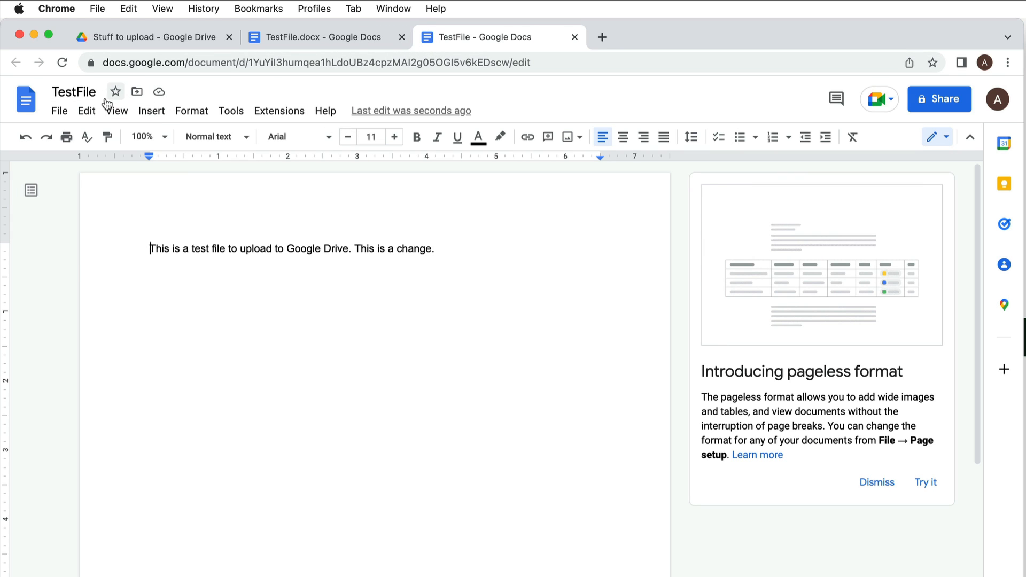
{"action": "left_click", "coordinate": [318, 37]}
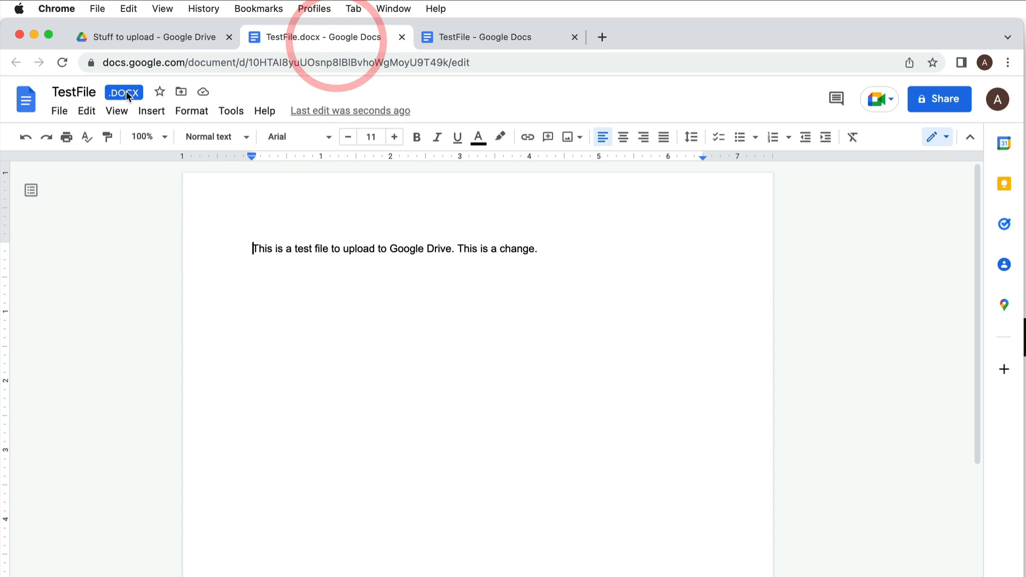
{"action": "left_click", "coordinate": [147, 37]}
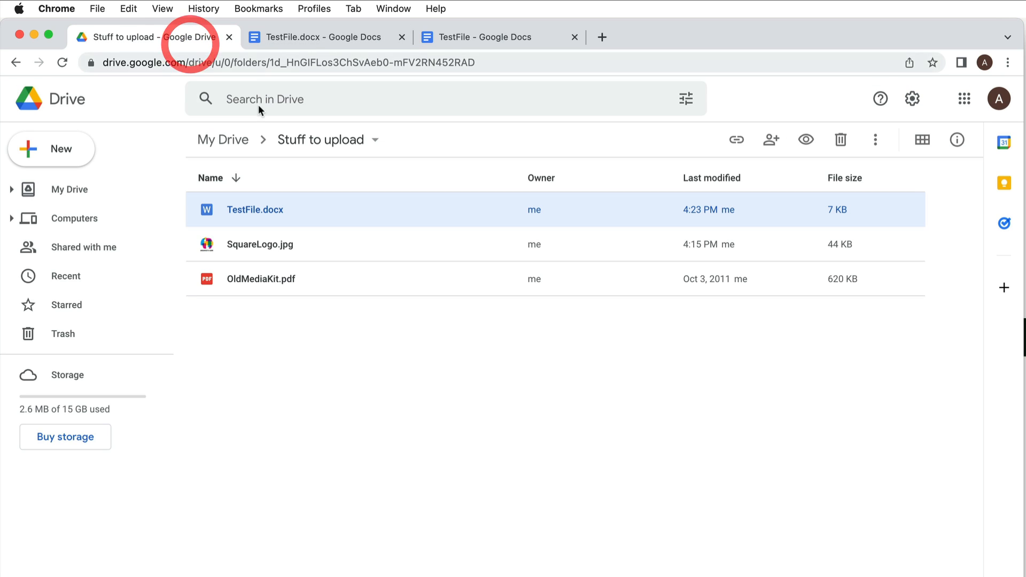
{"action": "mouse_move", "coordinate": [68, 189]}
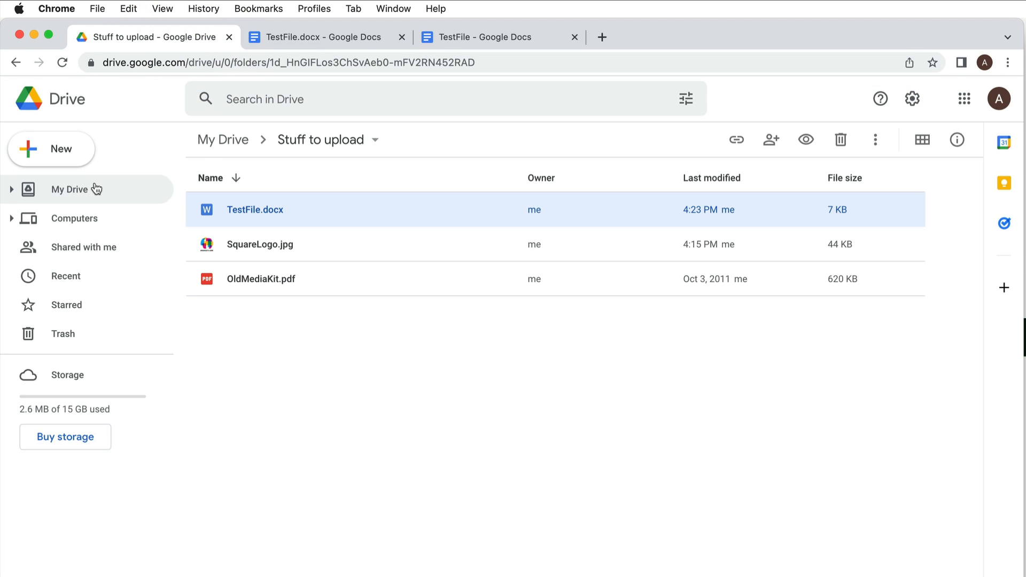
Revisit Stuff to upload from My Drive to show the new TestFile Google Doc beside TestFile.docx
{"action": "left_click", "coordinate": [68, 189]}
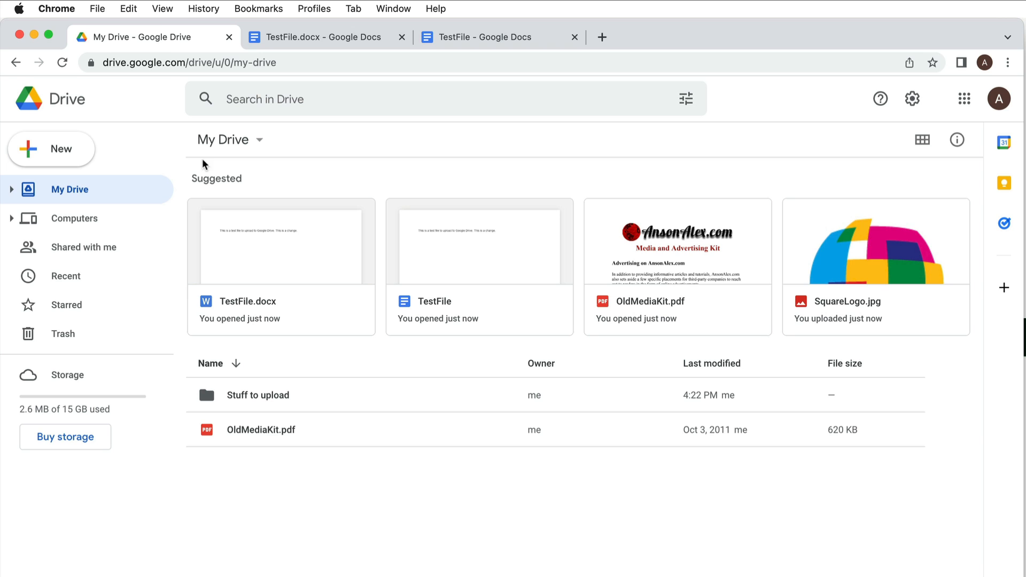
{"action": "mouse_move", "coordinate": [180, 185]}
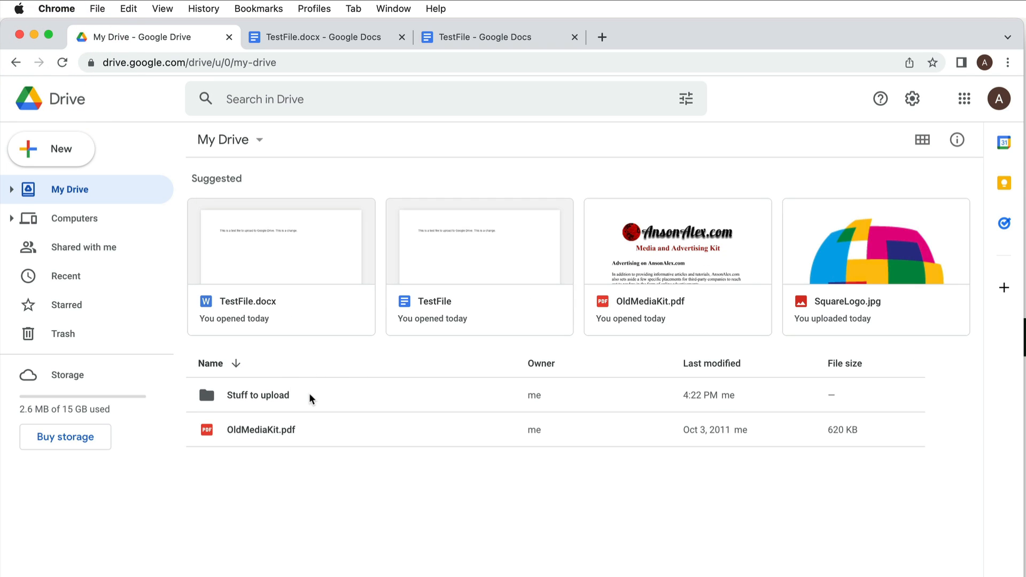
{"action": "double_click", "coordinate": [258, 394]}
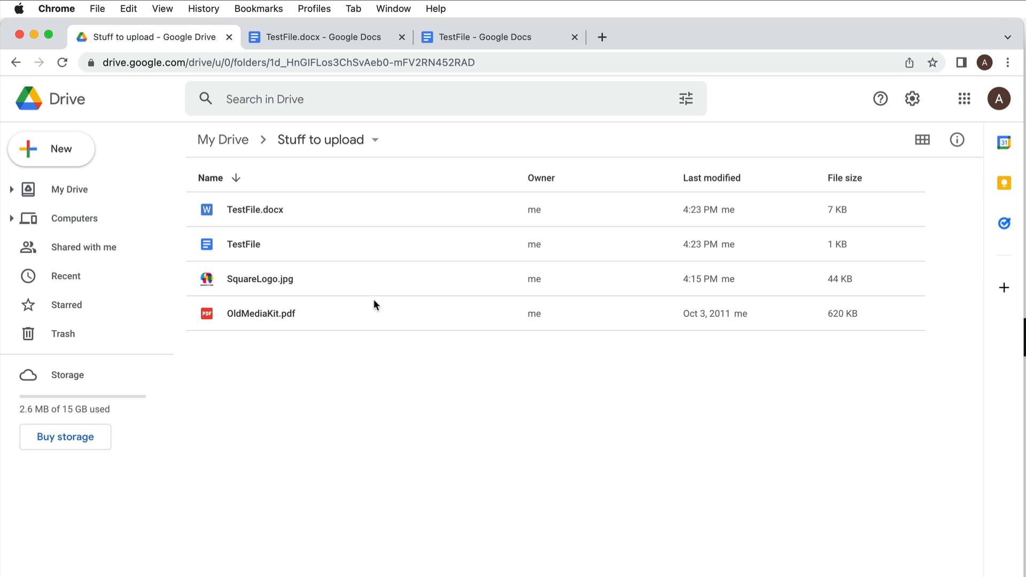
{"action": "mouse_move", "coordinate": [291, 249]}
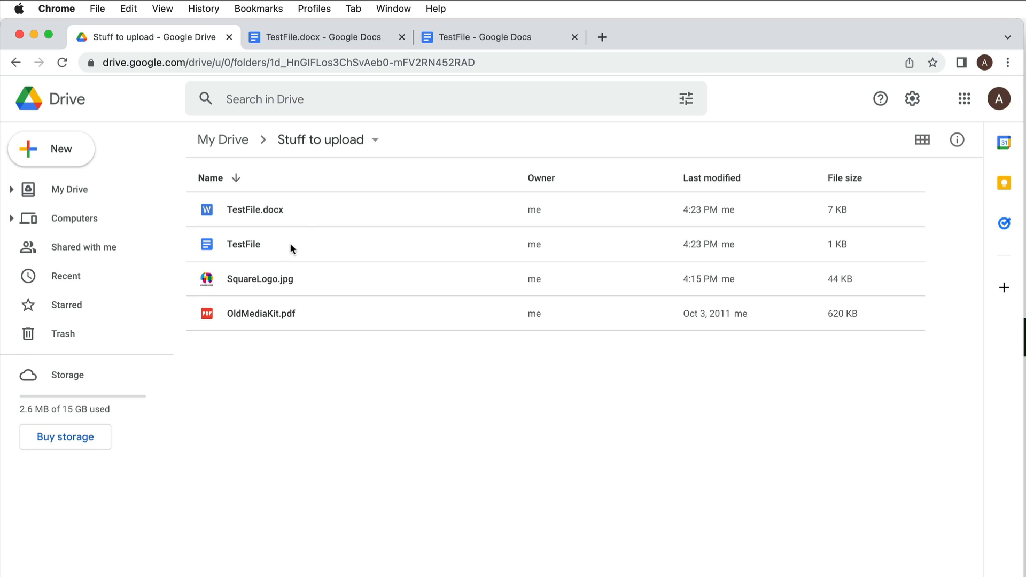
{"action": "mouse_move", "coordinate": [331, 241]}
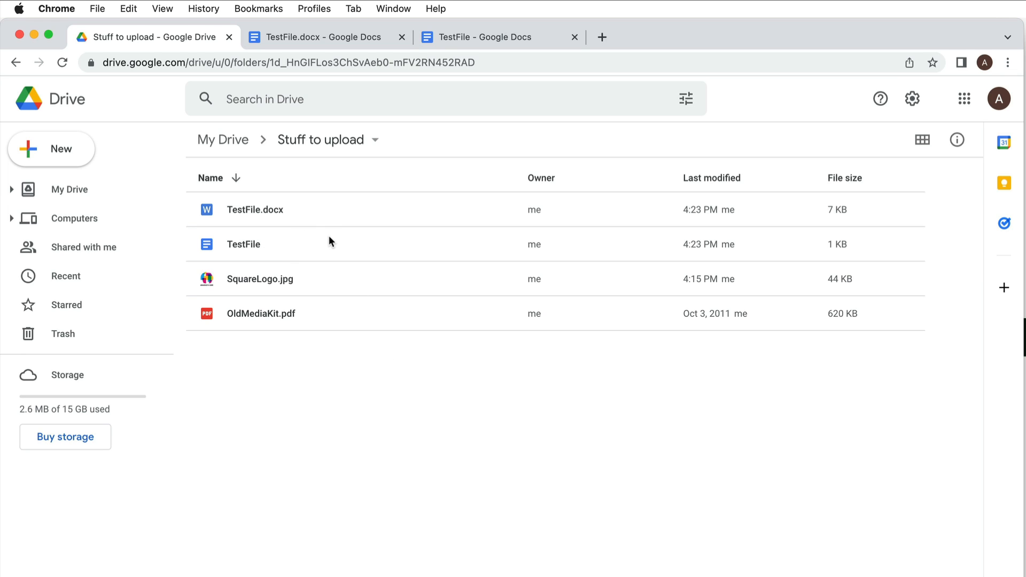
{"action": "mouse_move", "coordinate": [334, 56]}
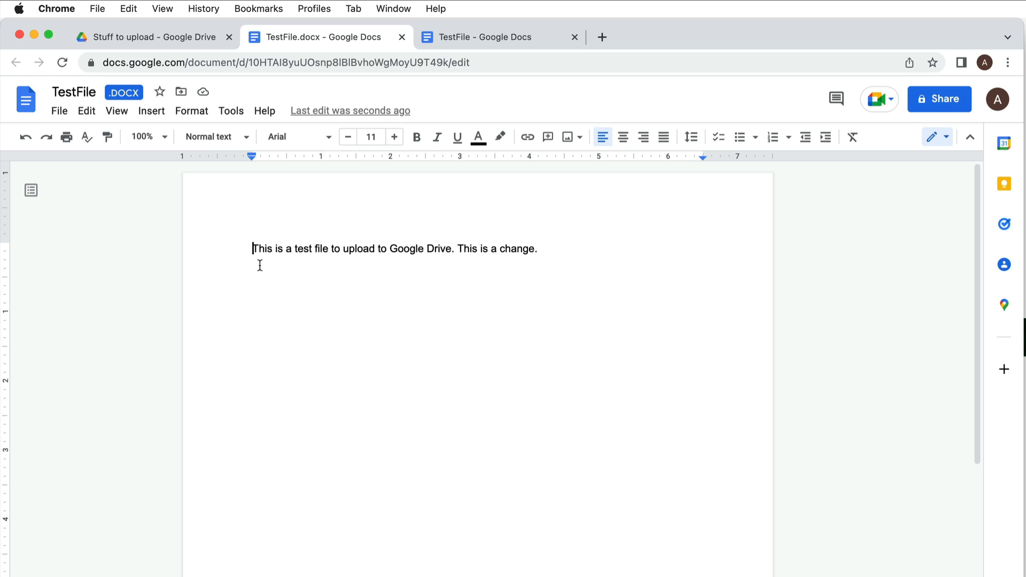
{"action": "mouse_move", "coordinate": [314, 52]}
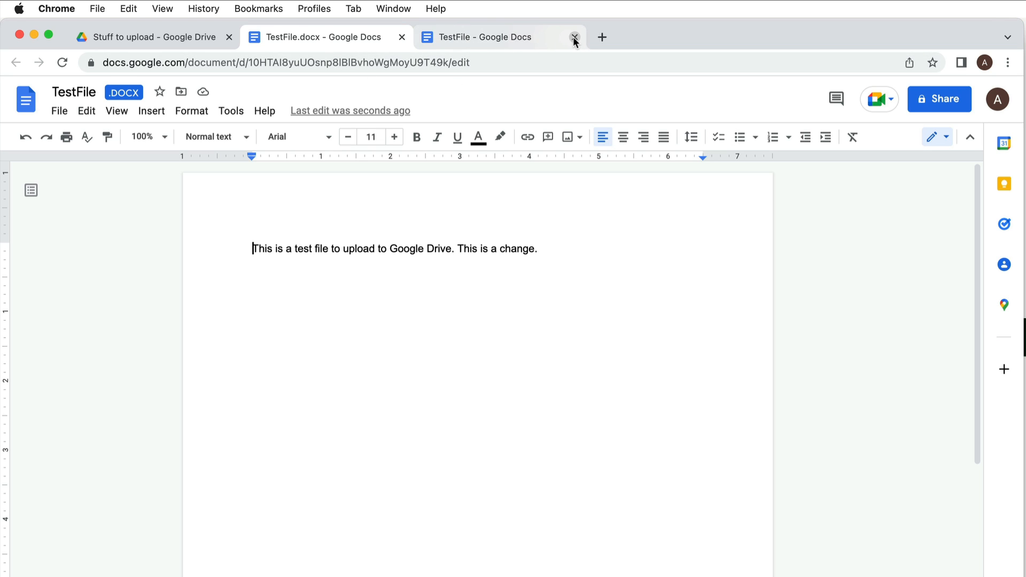
Close the TestFile Google Doc and TestFile.docx, leaving only the folder view
{"action": "left_click", "coordinate": [575, 36]}
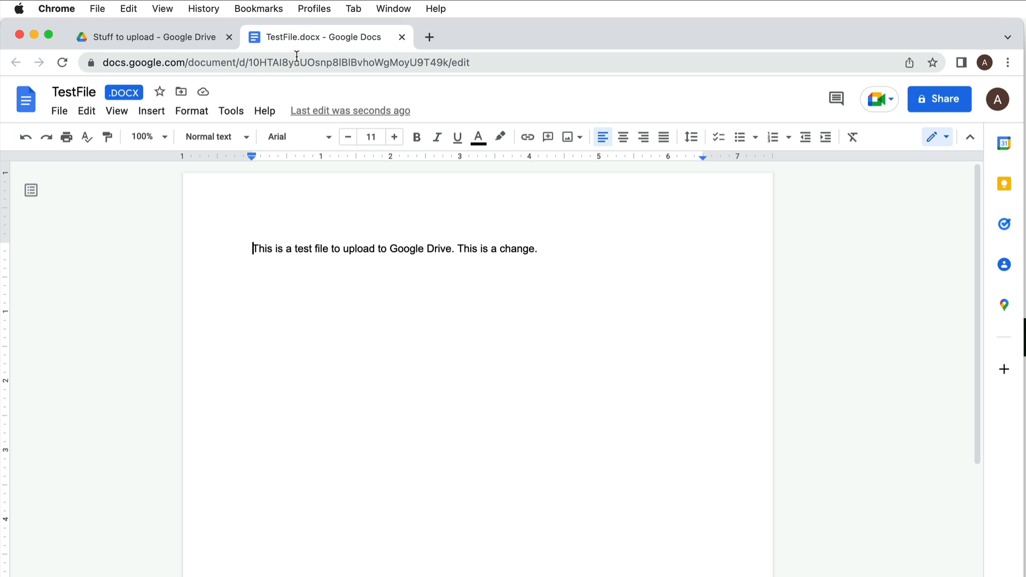
{"action": "left_click", "coordinate": [401, 37]}
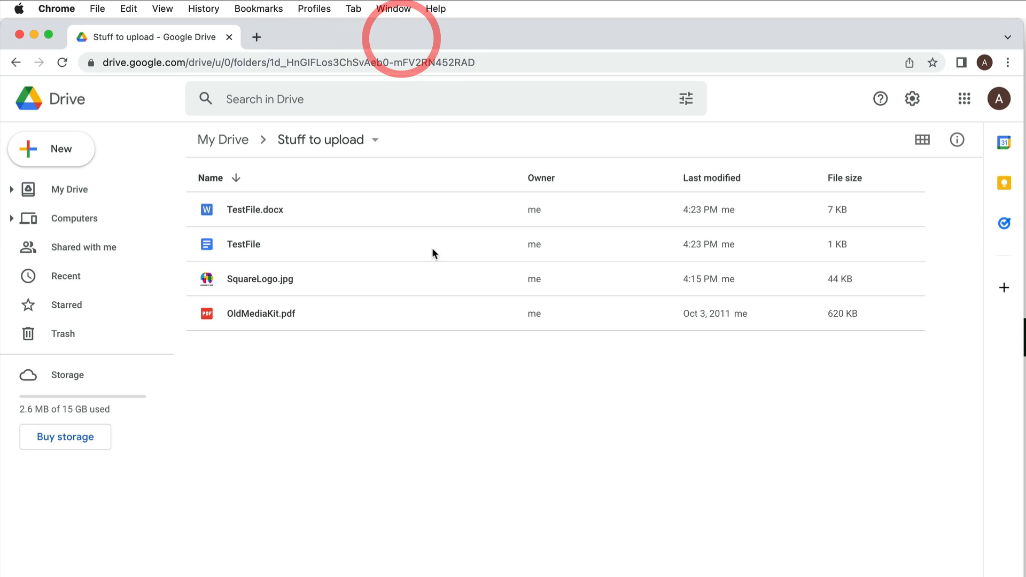
{"action": "mouse_move", "coordinate": [456, 360]}
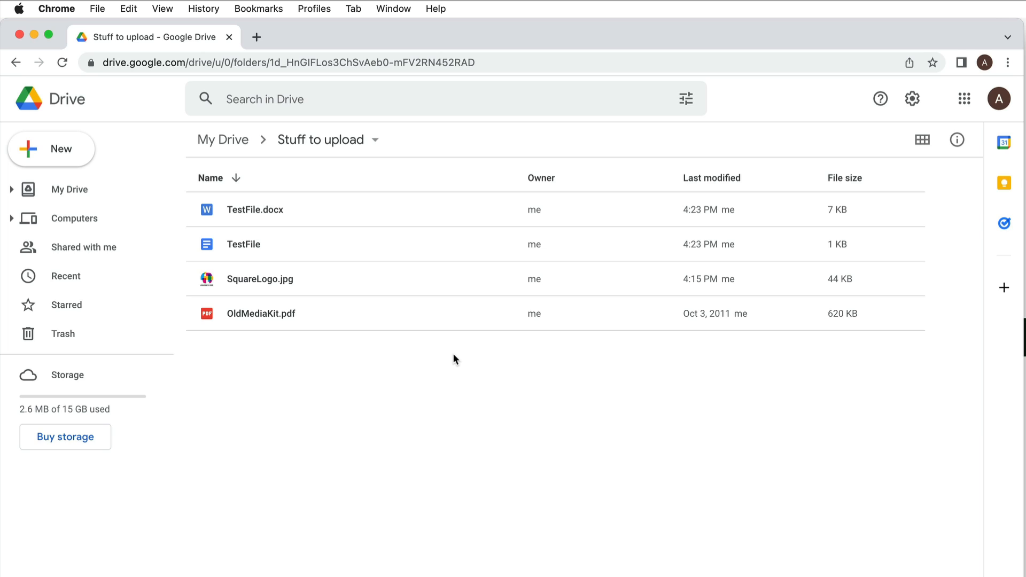
{"action": "mouse_move", "coordinate": [435, 376]}
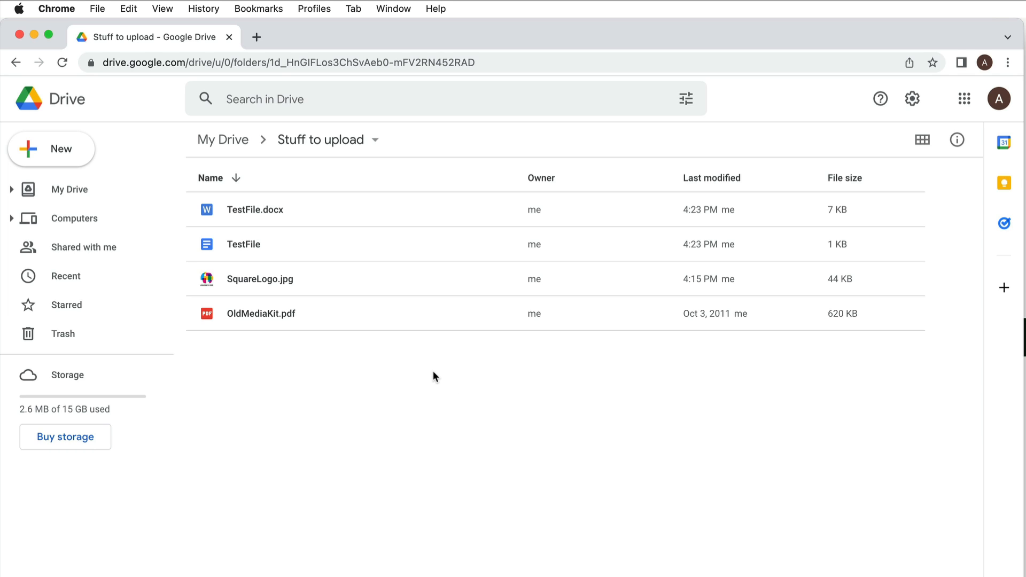